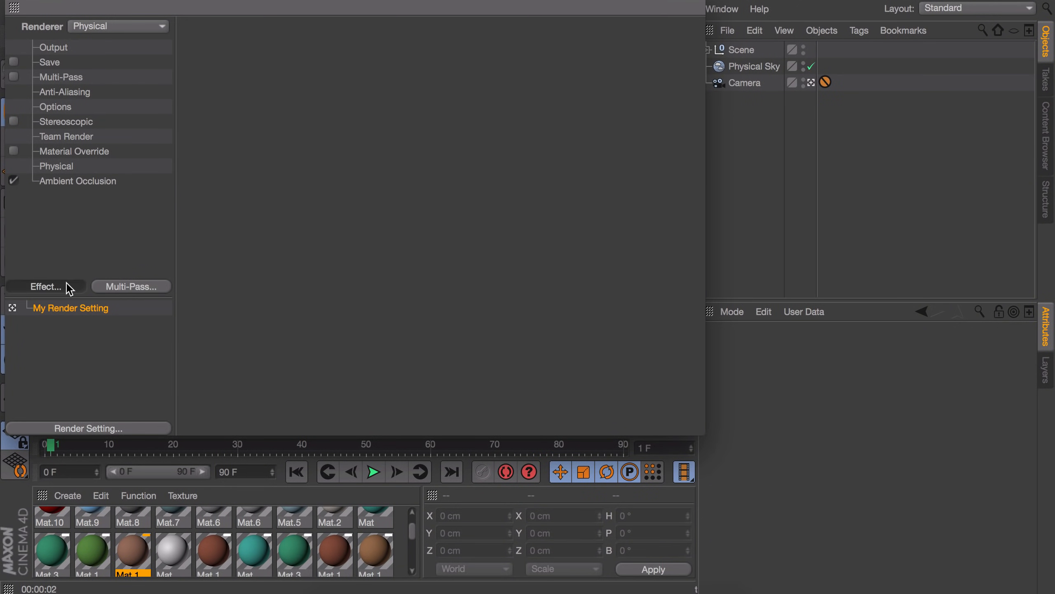
Step: Add Global Illumination as an effect to the Physical render setting, beside Ambient Occlusion
{"action": "left_click", "coordinate": [46, 286]}
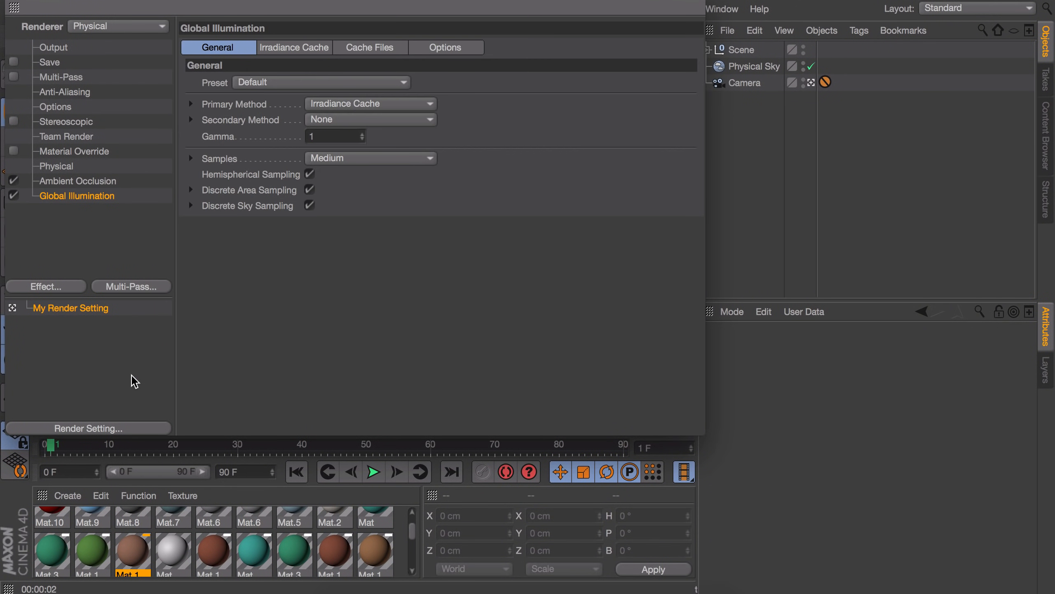
{"action": "mouse_move", "coordinate": [355, 126]}
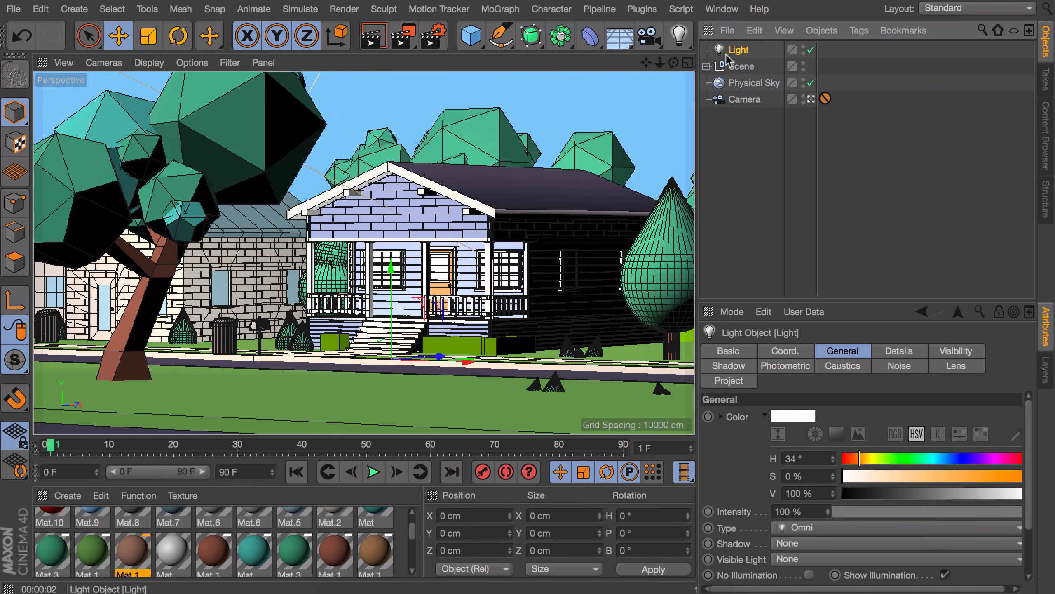
Step: Review the omni light's General attributes and render the house scene to the Picture Viewer
{"action": "scroll", "scroll_direction": "down", "scroll_amount": 3}
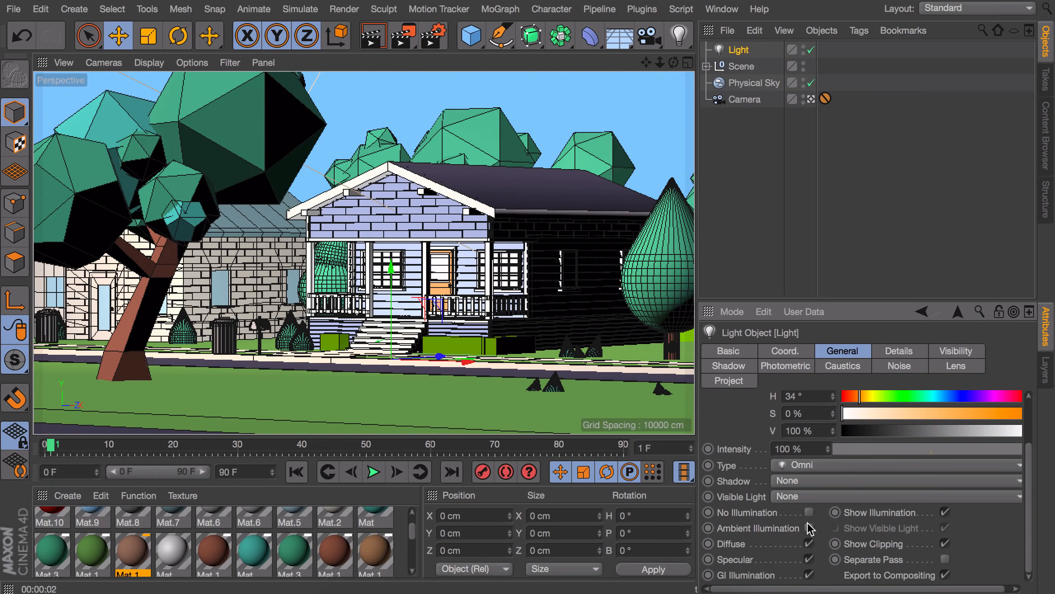
{"action": "left_click", "coordinate": [401, 35]}
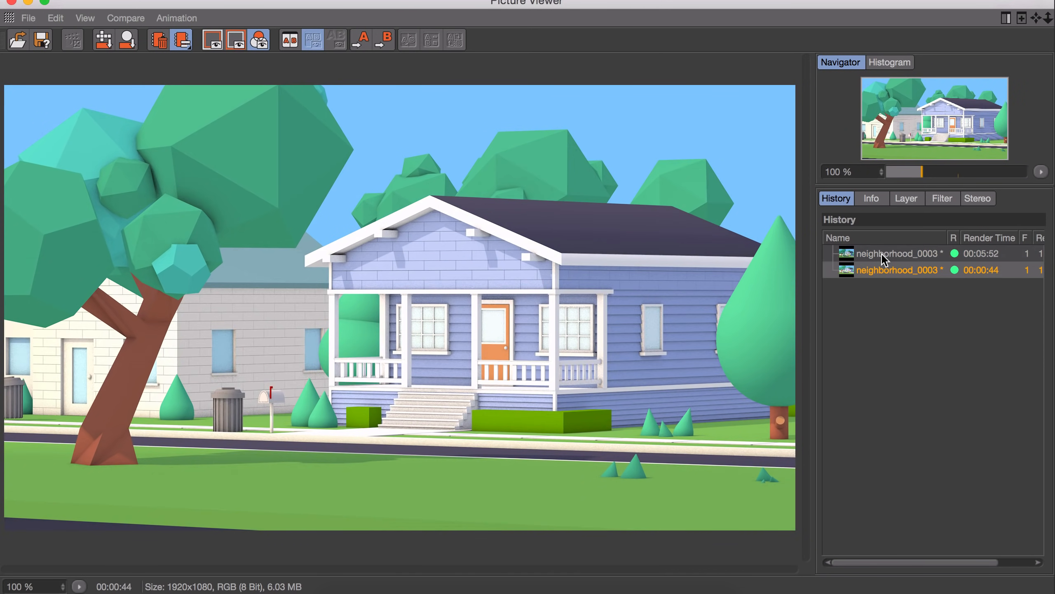
Step: View the 5:52 house render, then switch back to the 44-second render in the history
{"action": "left_click", "coordinate": [899, 253]}
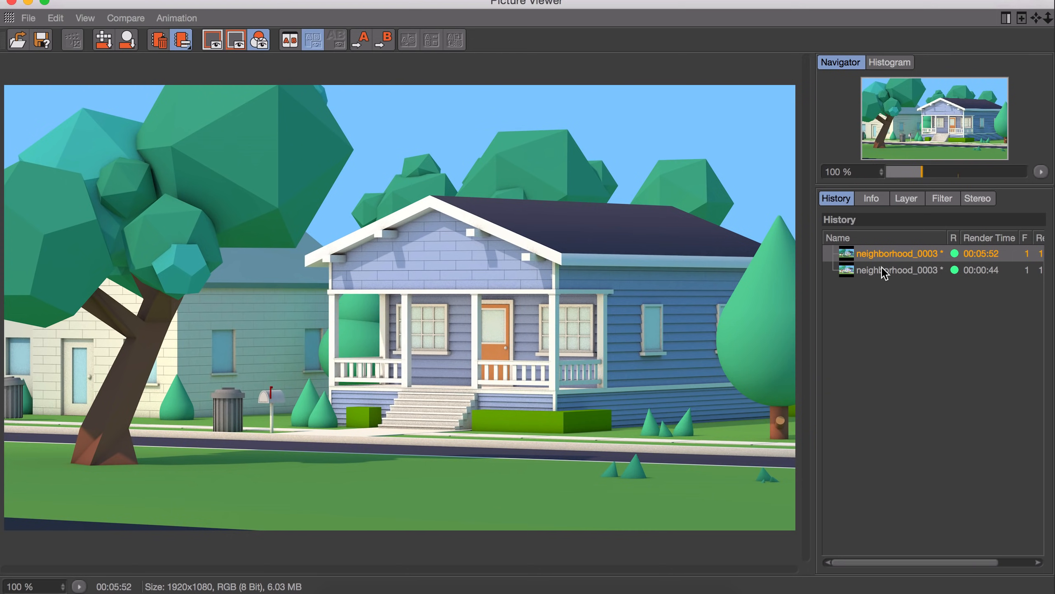
{"action": "left_click", "coordinate": [899, 270]}
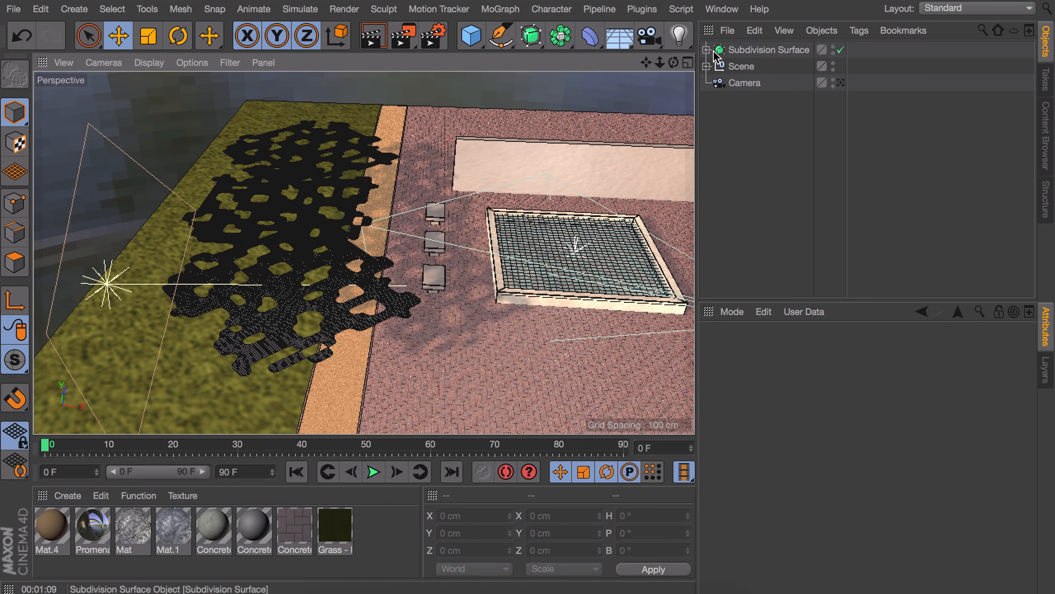
{"action": "mouse_move", "coordinate": [712, 56]}
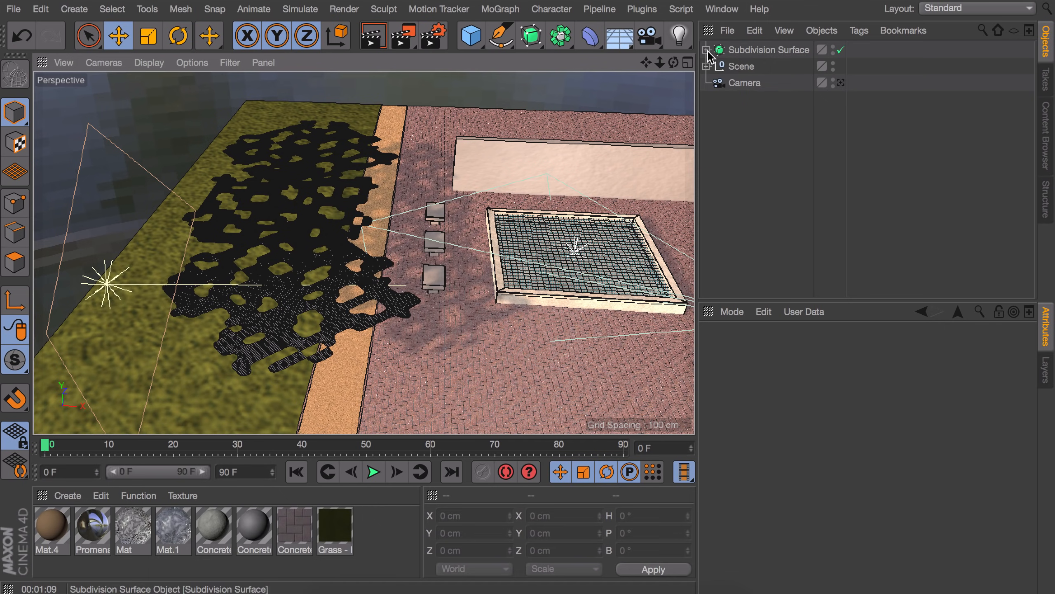
Step: Expand the Subdivision Surface to show its leaf planes and re-enable its smoothing
{"action": "left_click", "coordinate": [706, 49]}
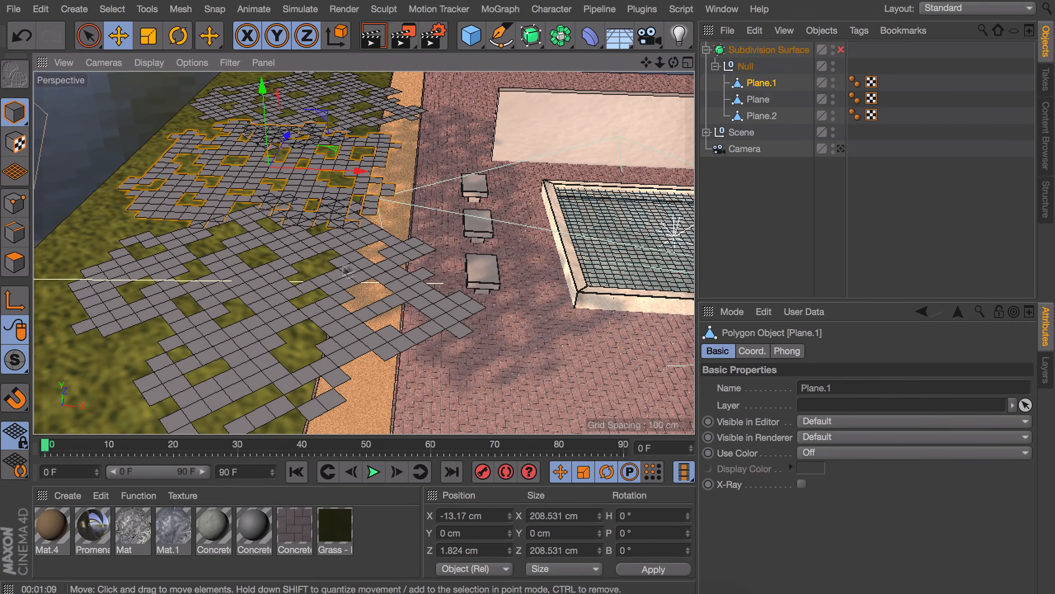
{"action": "left_click", "coordinate": [841, 49]}
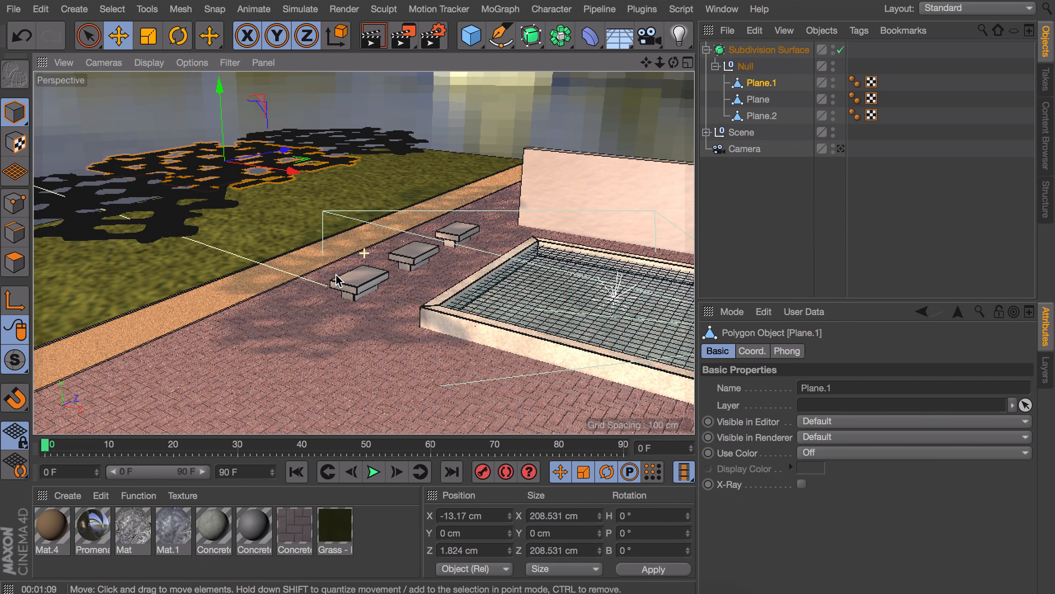
{"action": "mouse_move", "coordinate": [347, 262]}
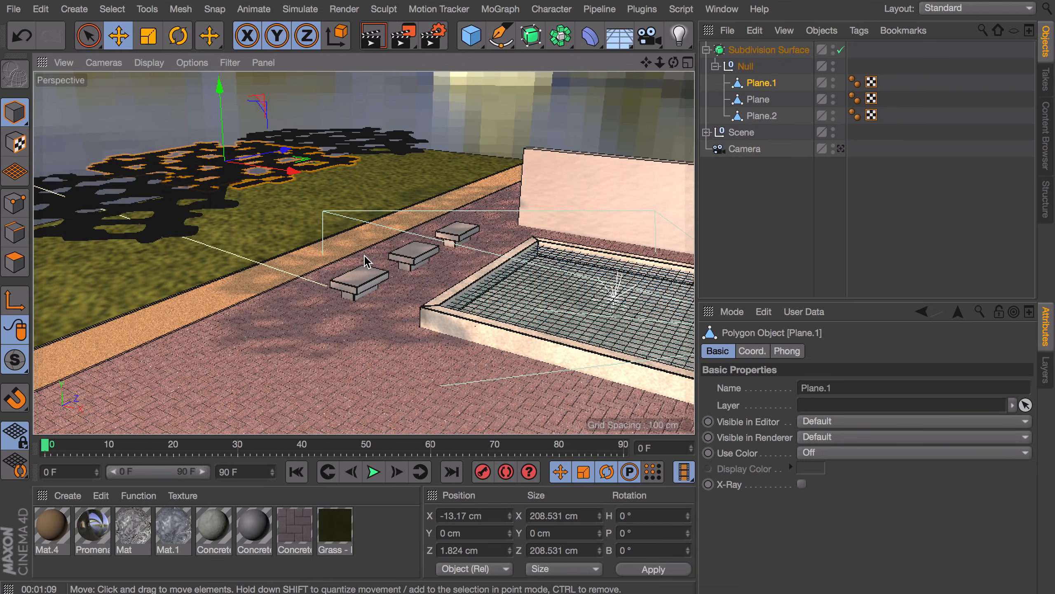
{"action": "mouse_move", "coordinate": [232, 62]}
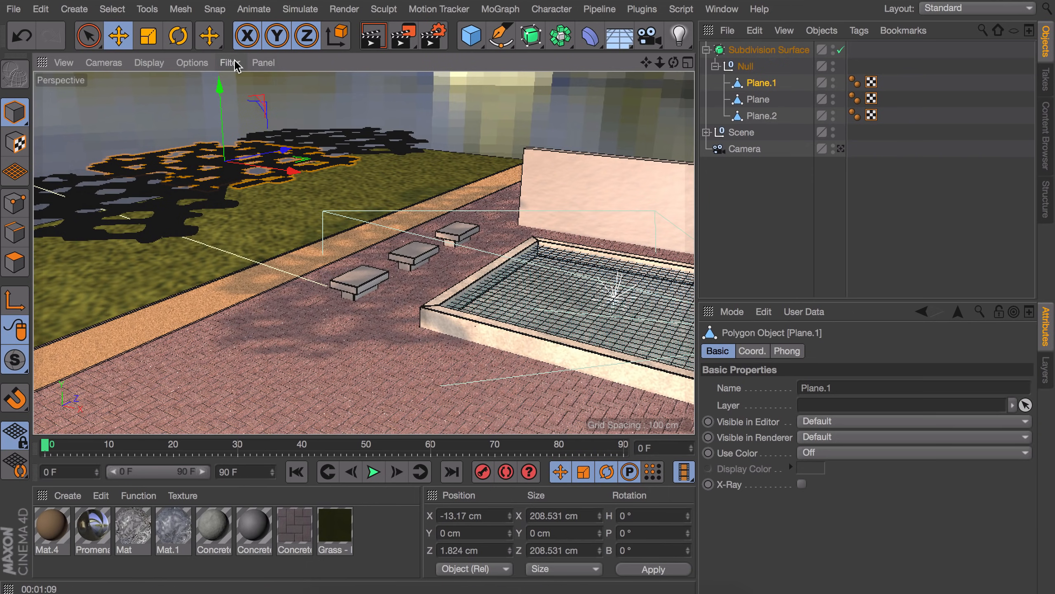
{"action": "left_click", "coordinate": [192, 62]}
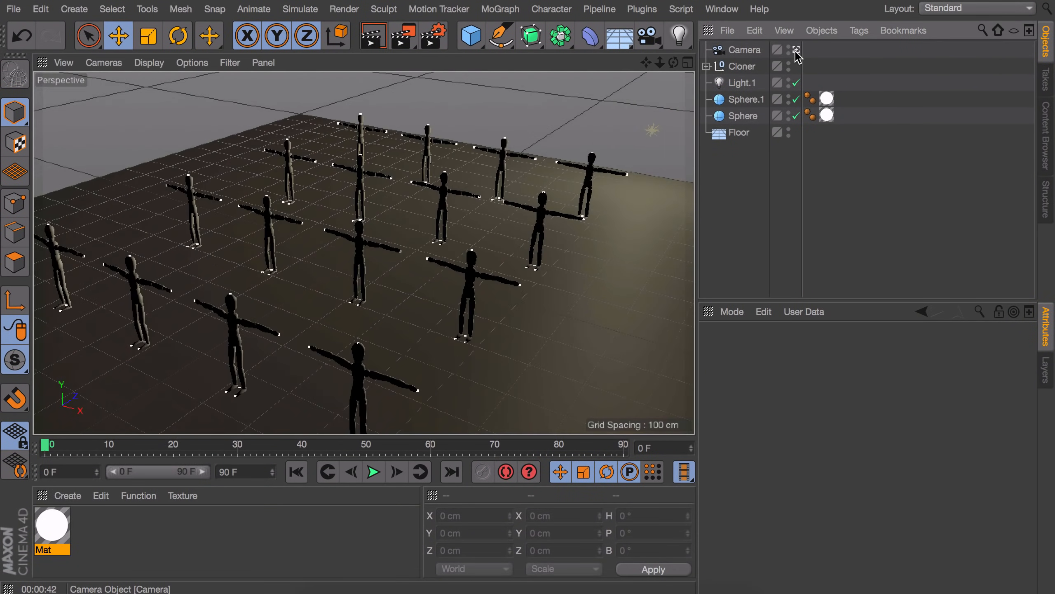
Step: Leave the scene camera and inspect the glowing sphere material in the Material Editor
{"action": "left_click", "coordinate": [797, 50]}
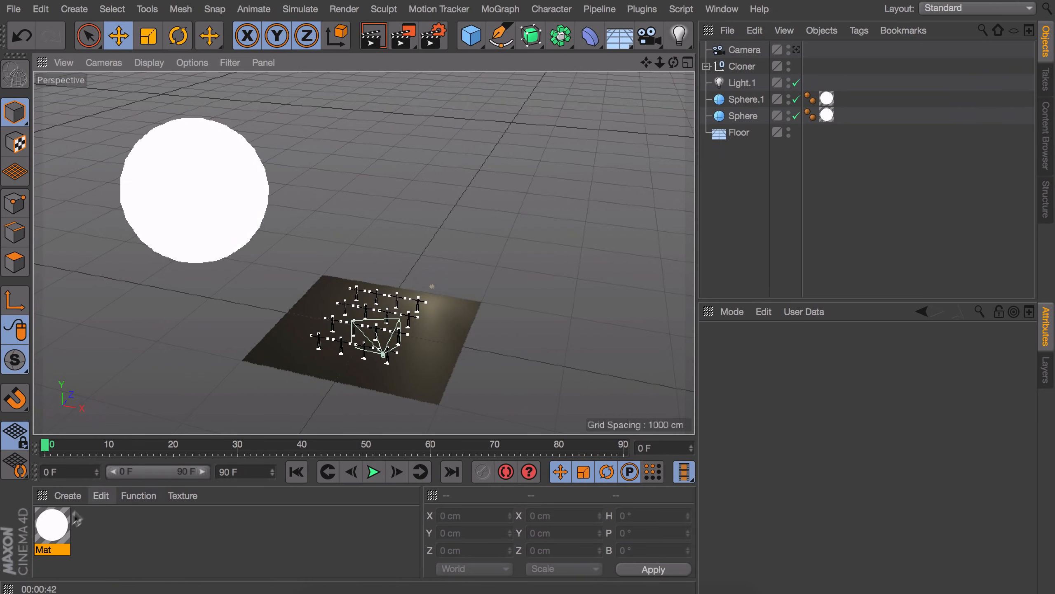
{"action": "double_click", "coordinate": [52, 525]}
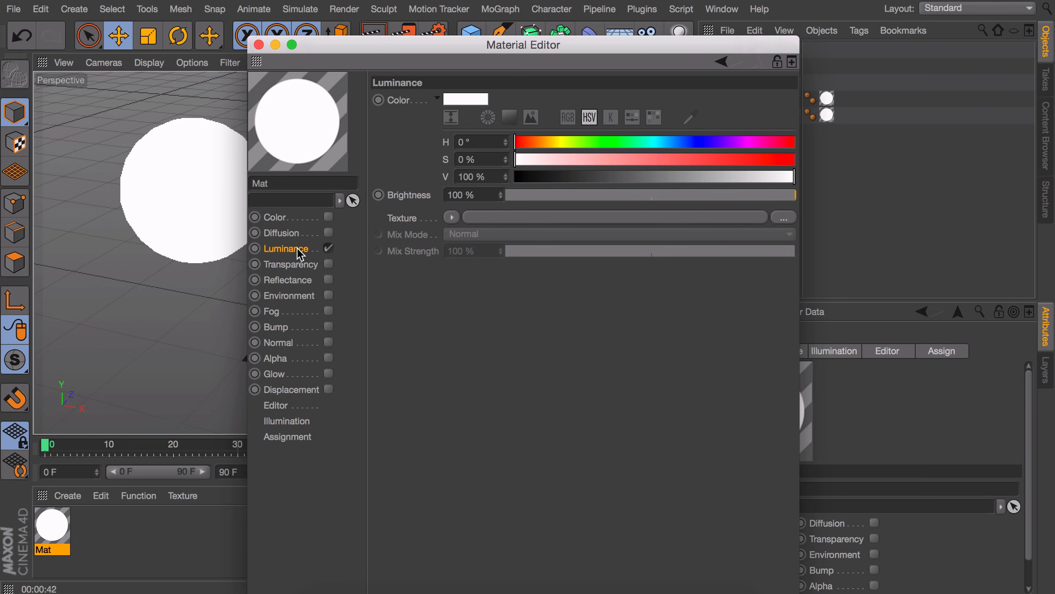
{"action": "mouse_move", "coordinate": [260, 44]}
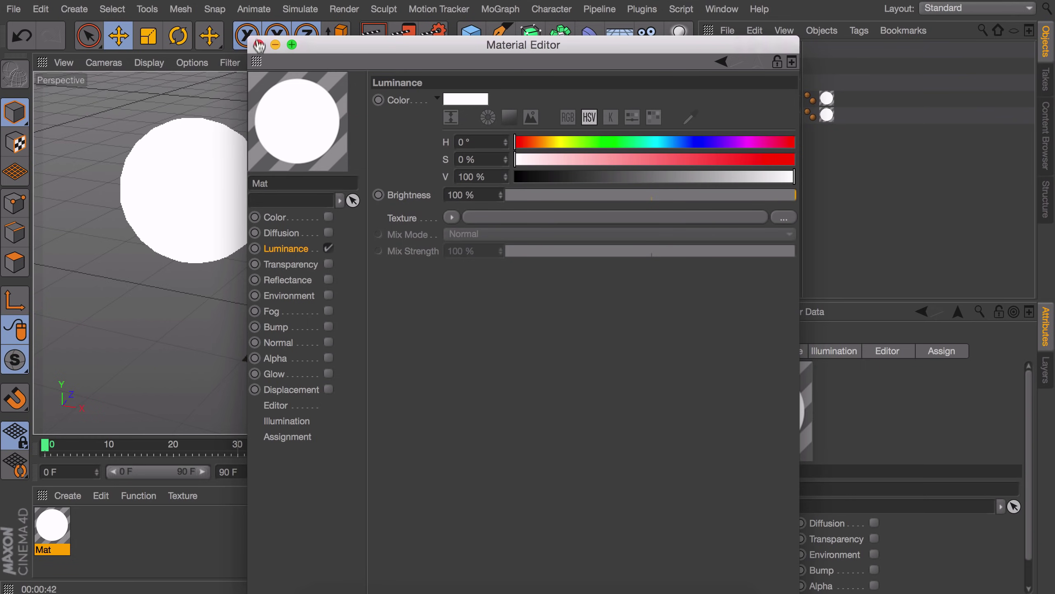
{"action": "left_click", "coordinate": [275, 45]}
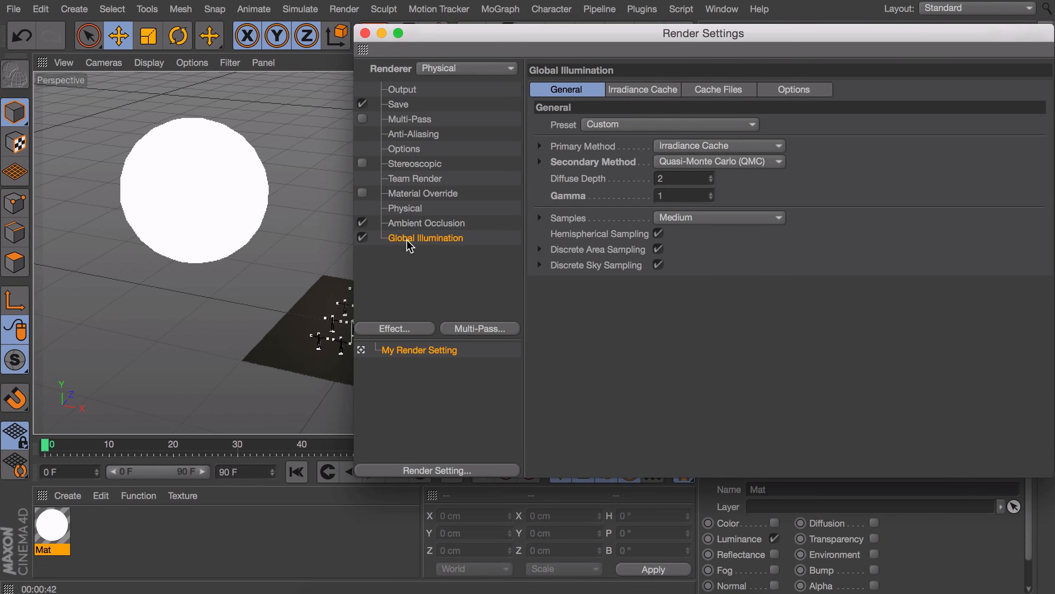
{"action": "mouse_move", "coordinate": [722, 149]}
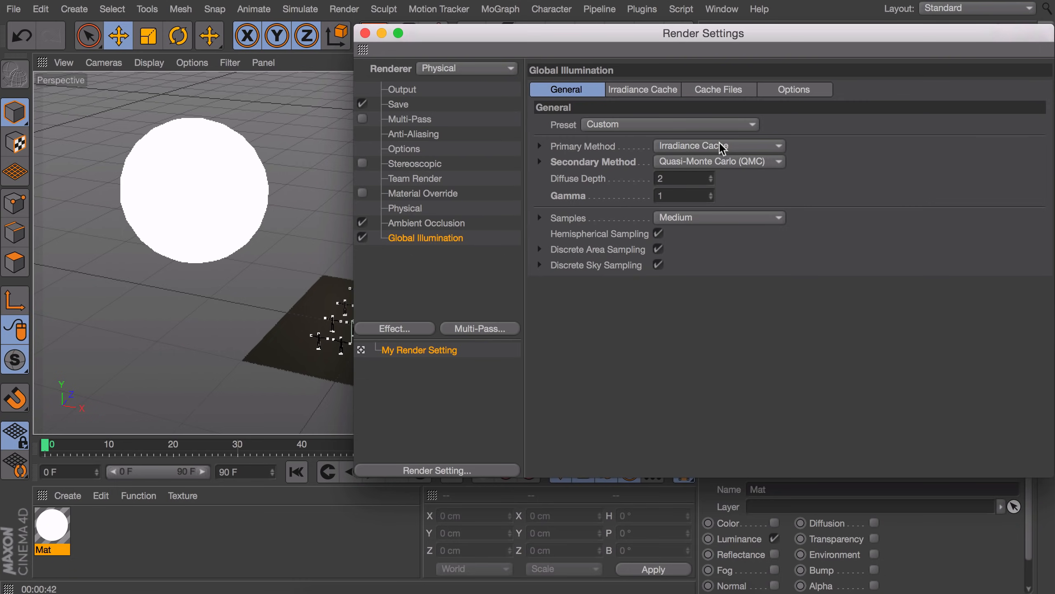
{"action": "mouse_move", "coordinate": [366, 33]}
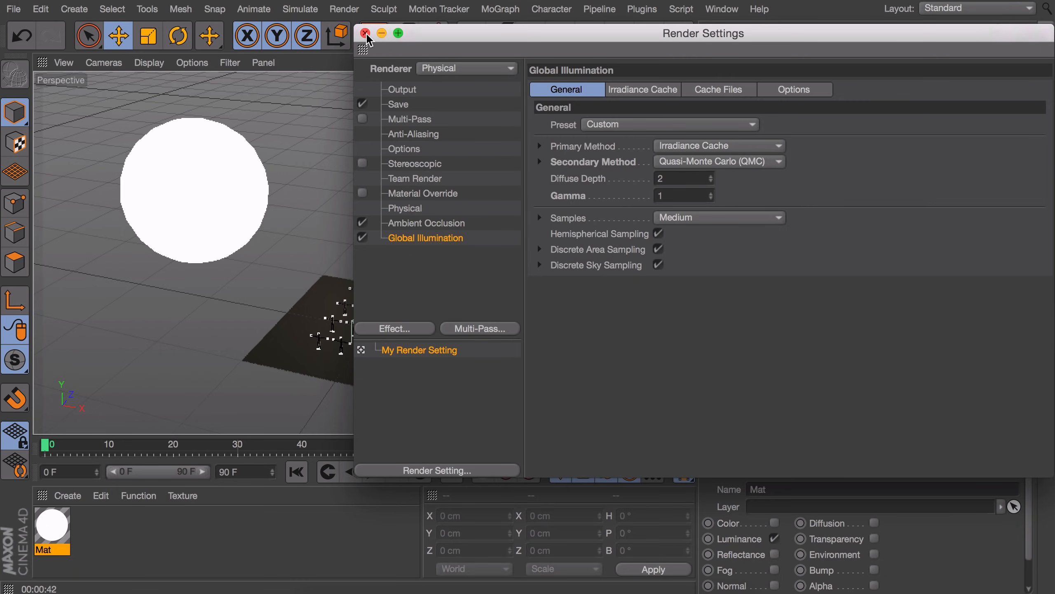
Step: Close Render Settings after checking Global Illumination and look through the scene camera again
{"action": "left_click", "coordinate": [366, 33]}
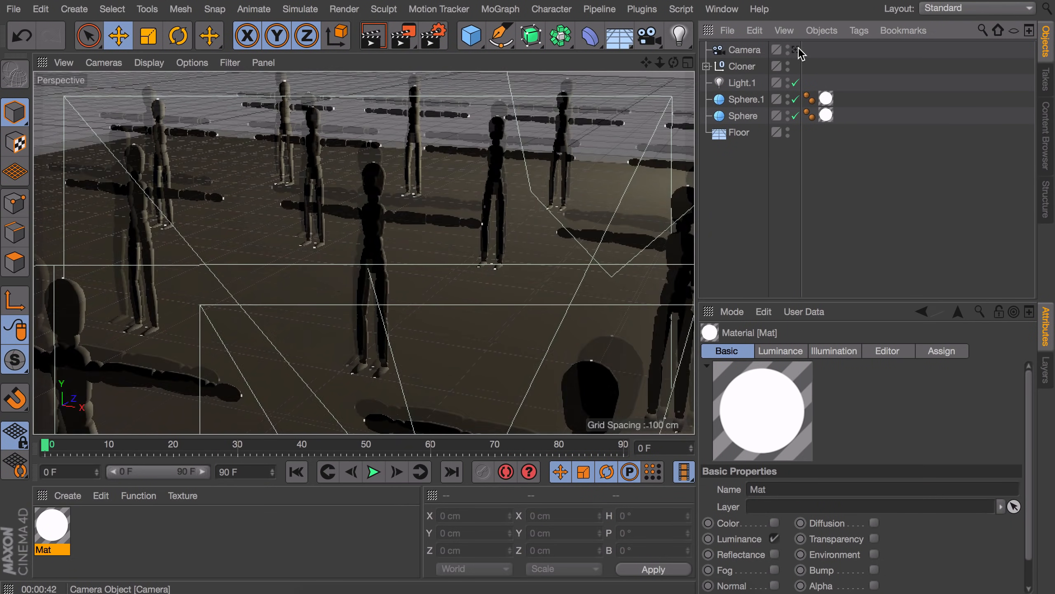
{"action": "left_click", "coordinate": [742, 83]}
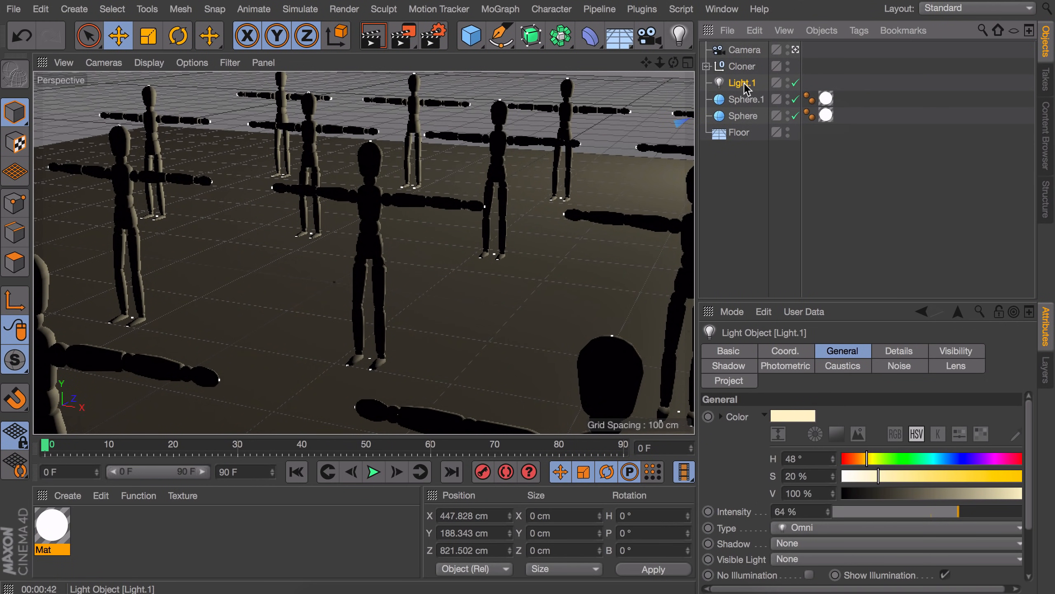
{"action": "mouse_move", "coordinate": [848, 86]}
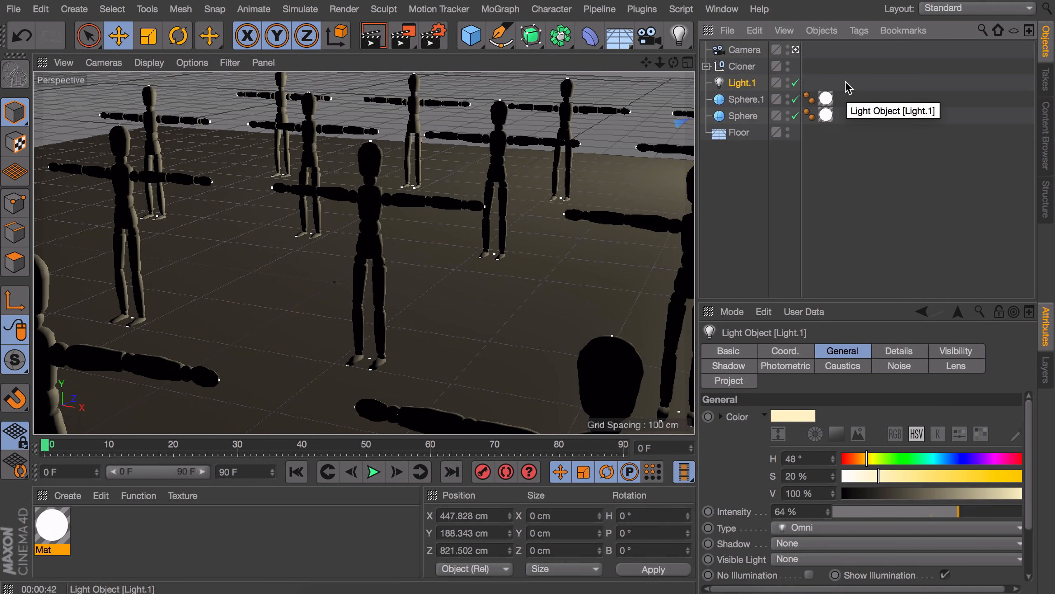
{"action": "mouse_move", "coordinate": [848, 88]}
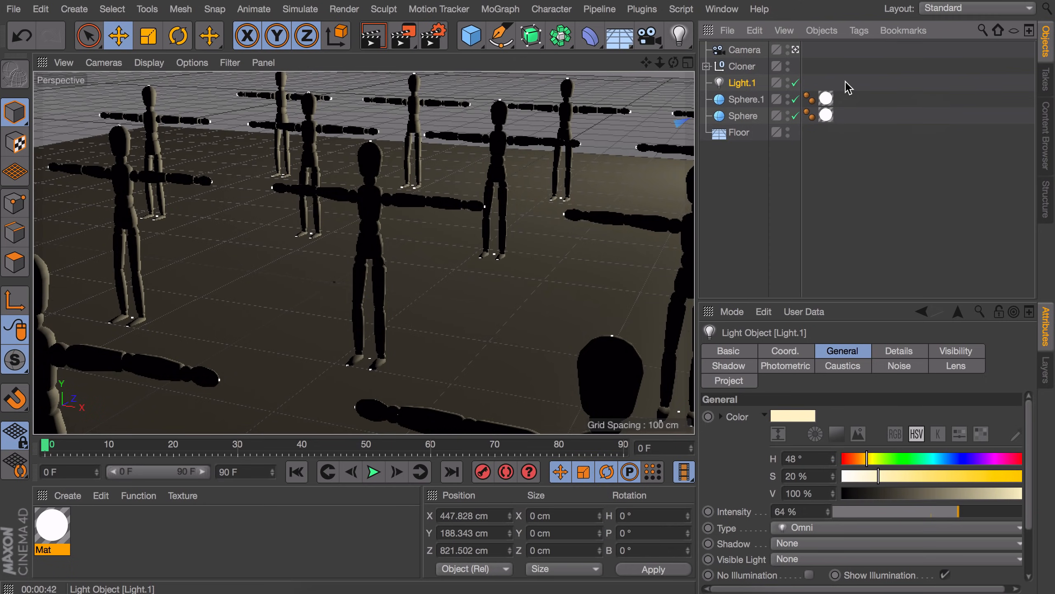
{"action": "left_click", "coordinate": [372, 35]}
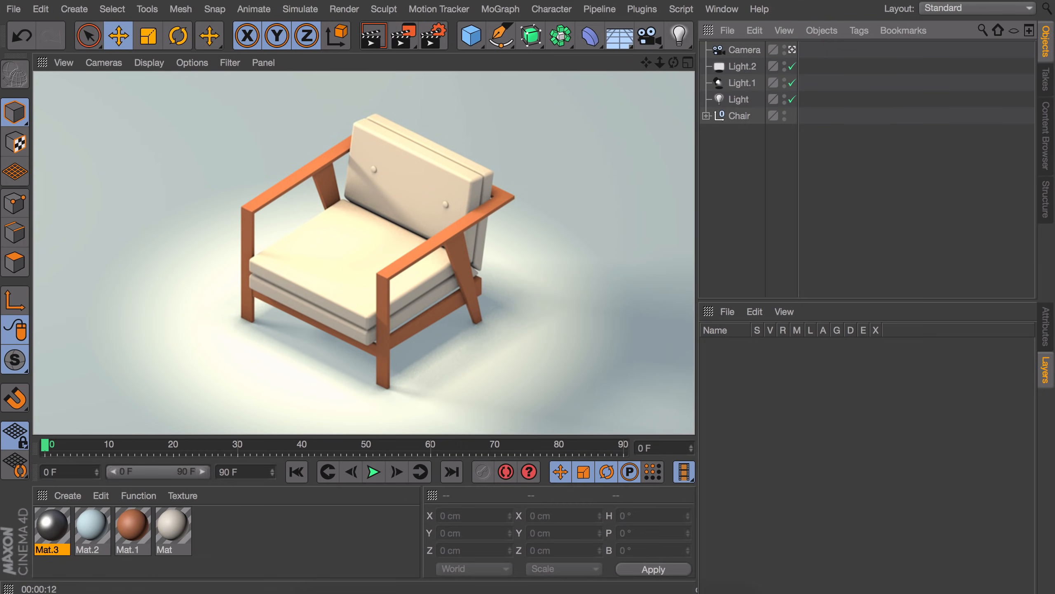
Step: Add an omni light coloured H184 S25 at 200% intensity and place it beside the chair
{"action": "left_click", "coordinate": [679, 35]}
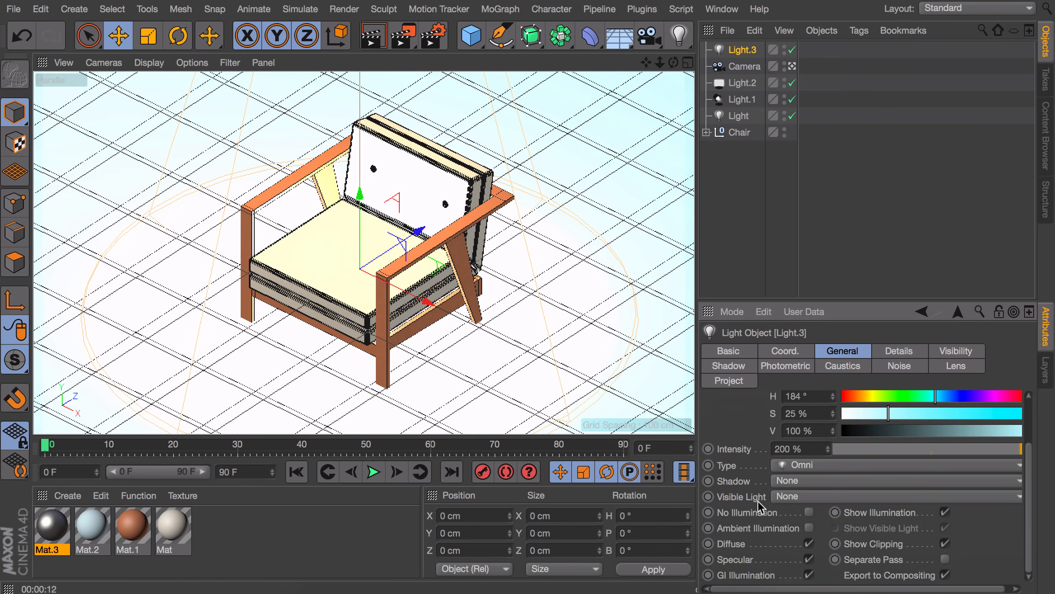
{"action": "left_click", "coordinate": [810, 543]}
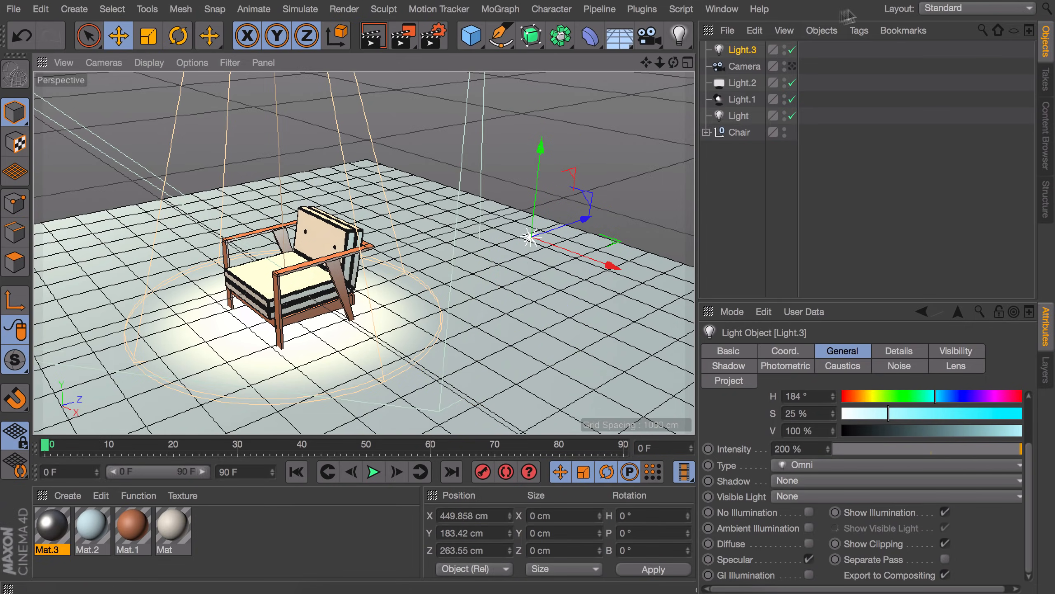
{"action": "left_click", "coordinate": [794, 66]}
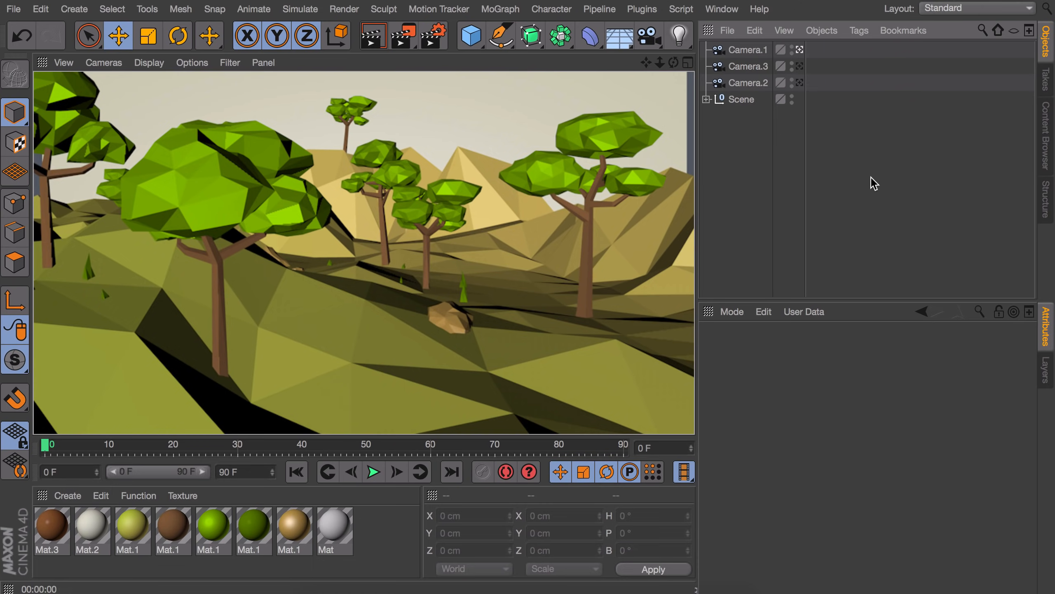
{"action": "mouse_move", "coordinate": [528, 107]}
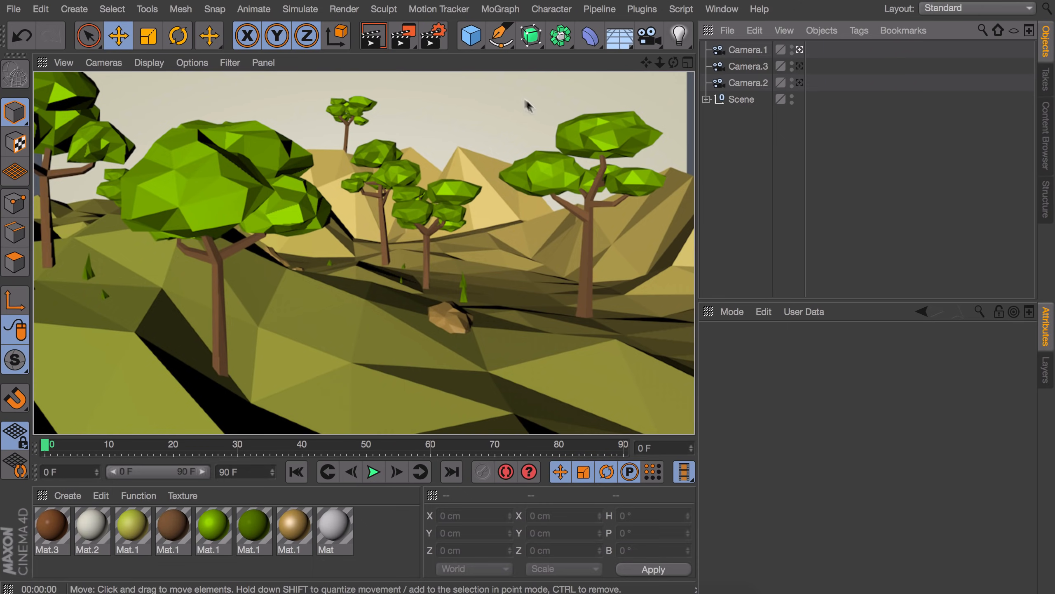
Step: Add a Physical Sky to the tree scene and set its date to July at 19:26
{"action": "left_click", "coordinate": [650, 34]}
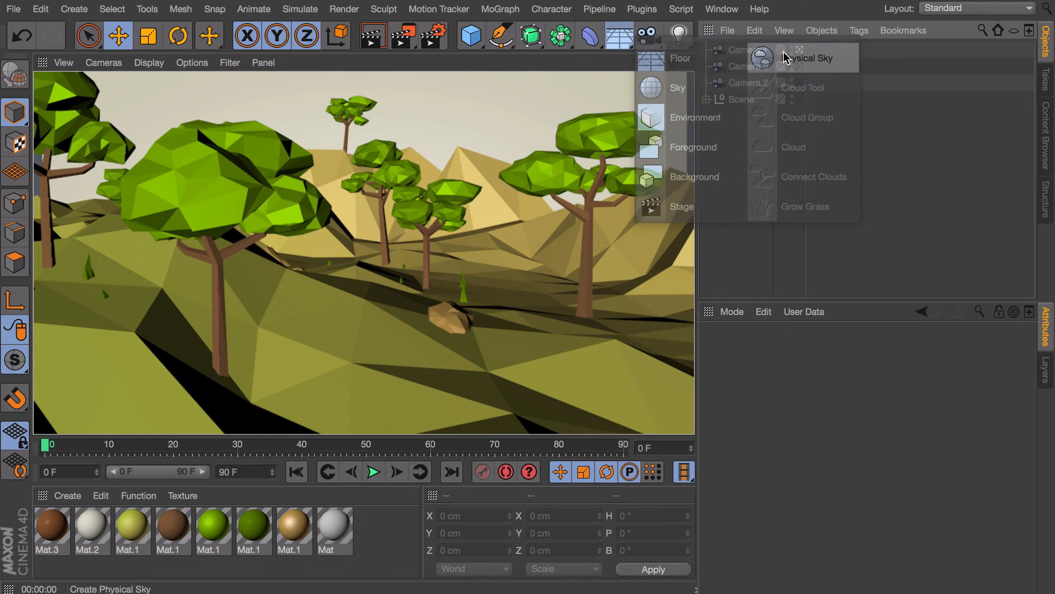
{"action": "left_click", "coordinate": [807, 57]}
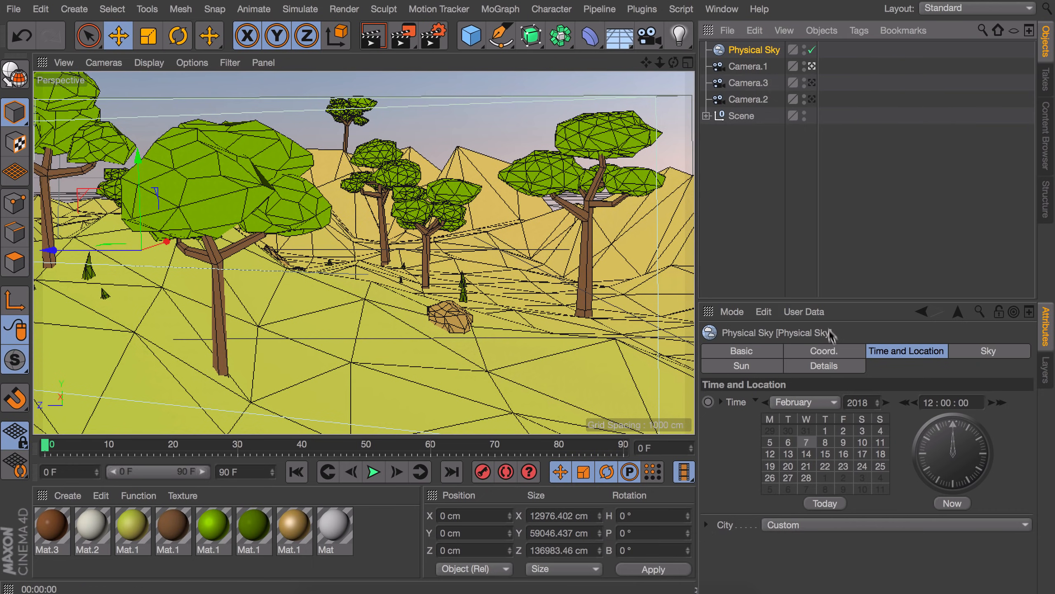
{"action": "left_click", "coordinate": [805, 402]}
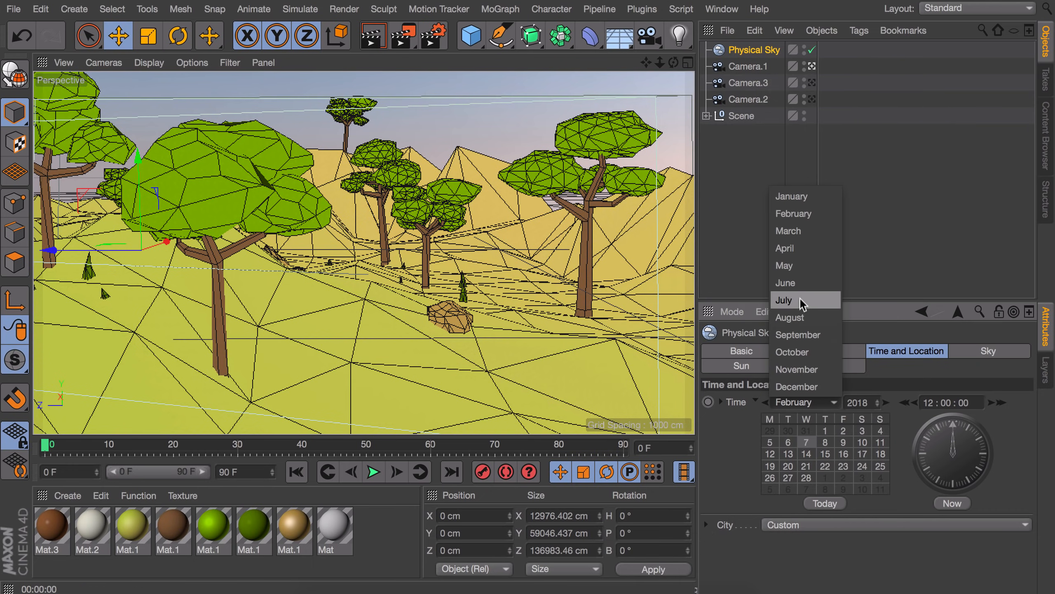
{"action": "left_click", "coordinate": [783, 300]}
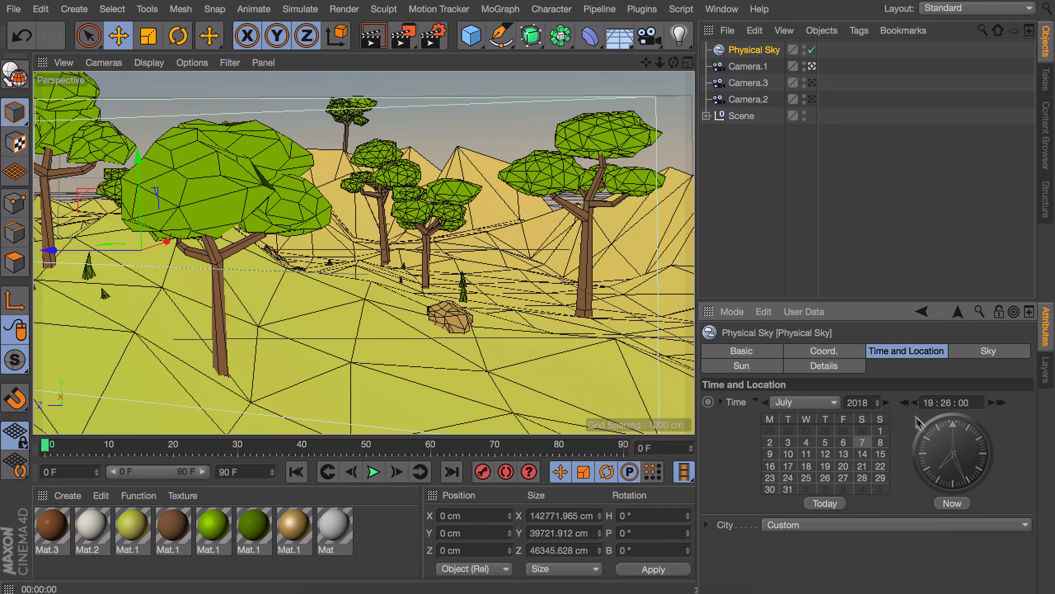
{"action": "mouse_move", "coordinate": [955, 463]}
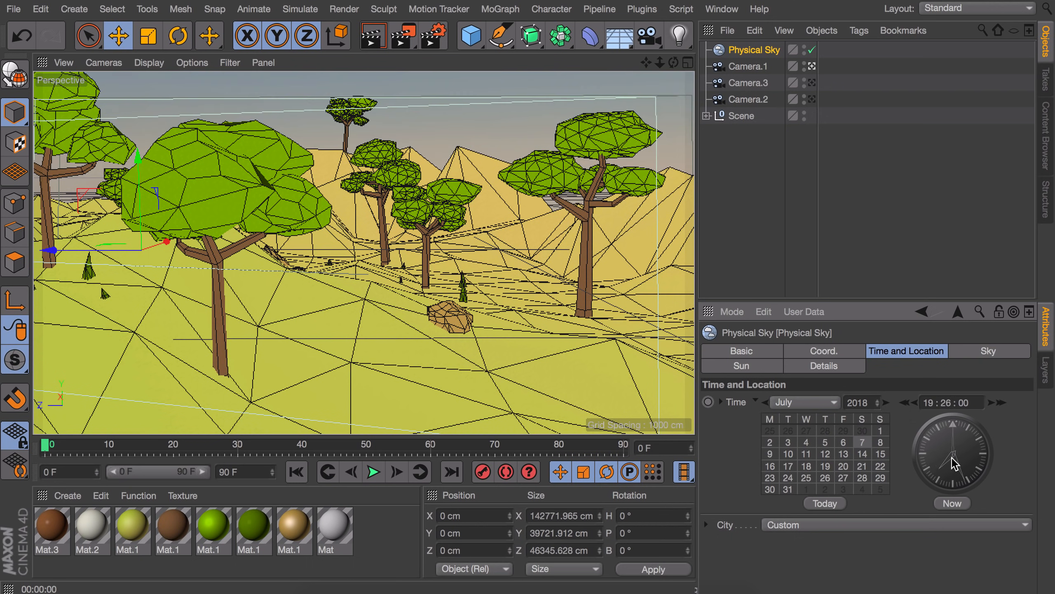
{"action": "mouse_move", "coordinate": [433, 34]}
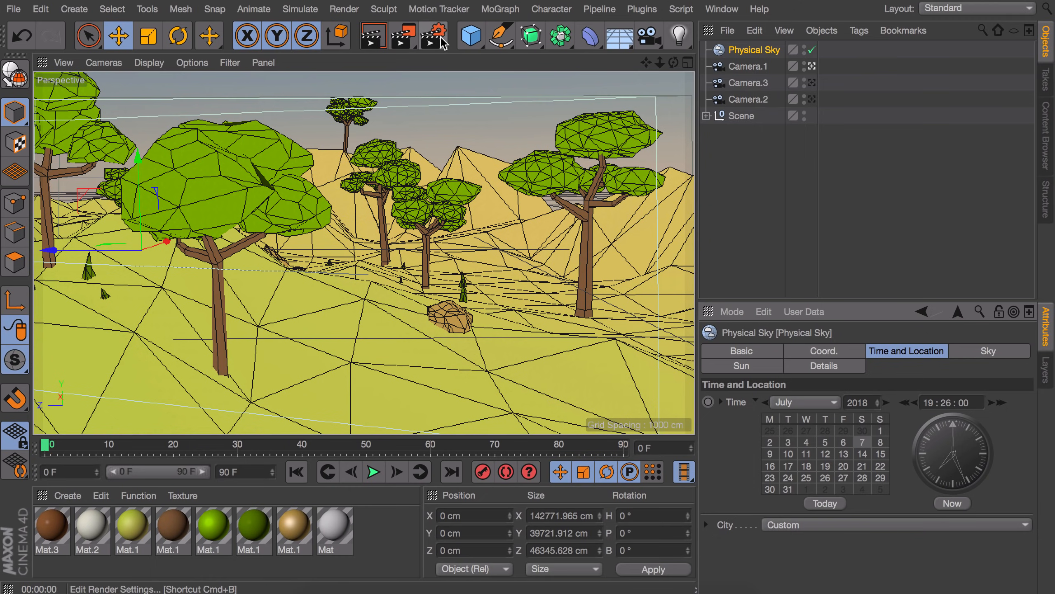
Step: Add Ambient Occlusion and Global Illumination to the render settings with QMC as secondary method
{"action": "left_click", "coordinate": [394, 328]}
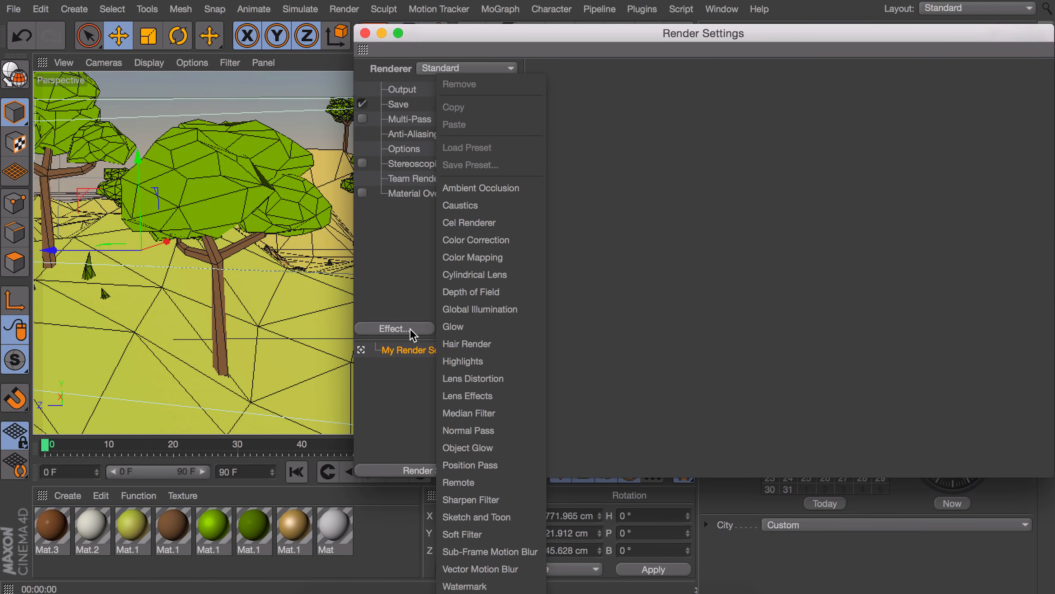
{"action": "left_click", "coordinate": [481, 188]}
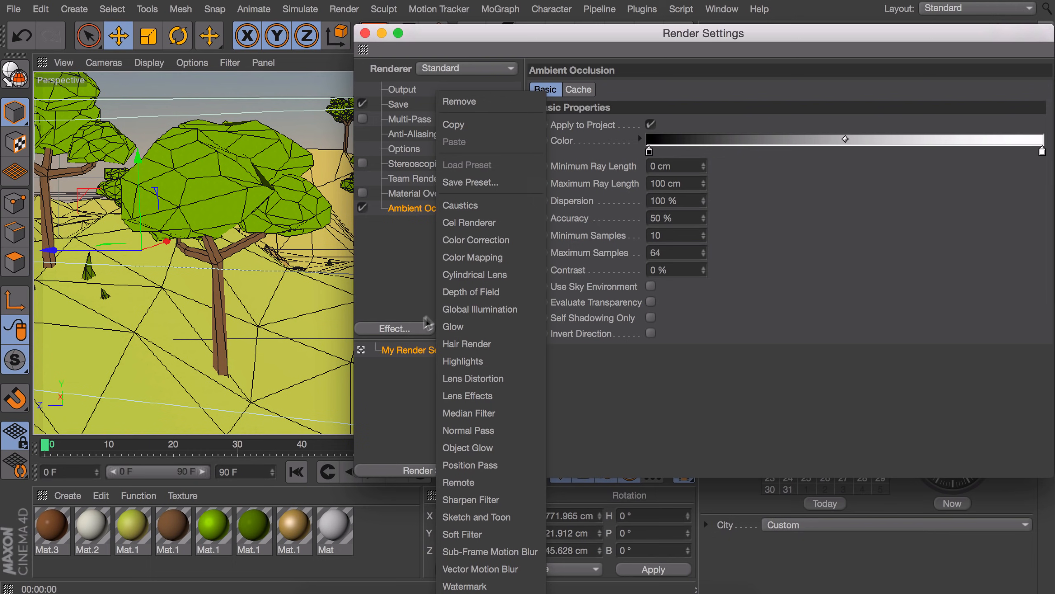
{"action": "left_click", "coordinate": [479, 310]}
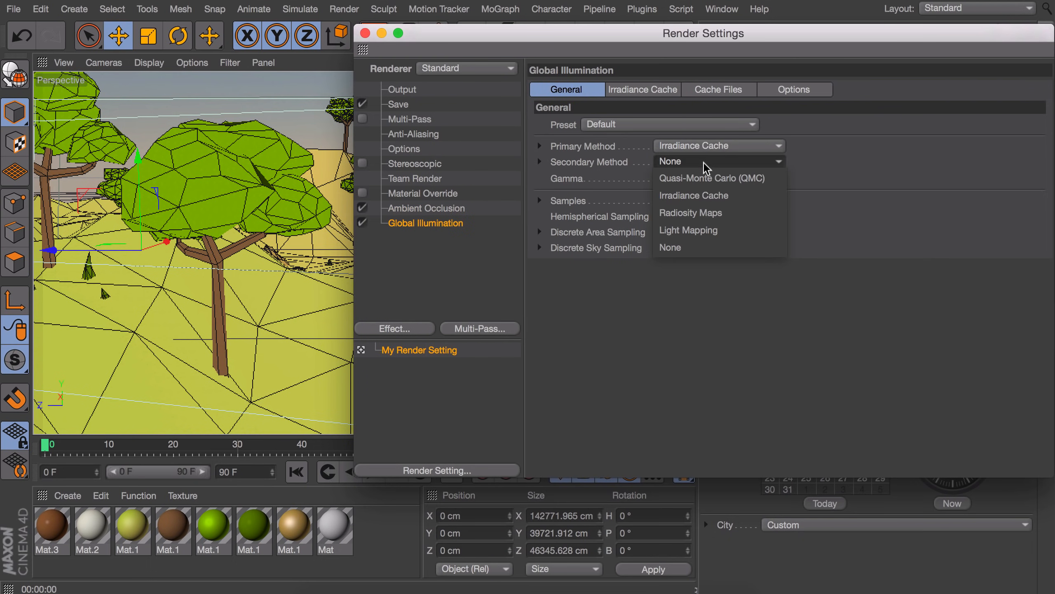
{"action": "left_click", "coordinate": [711, 178]}
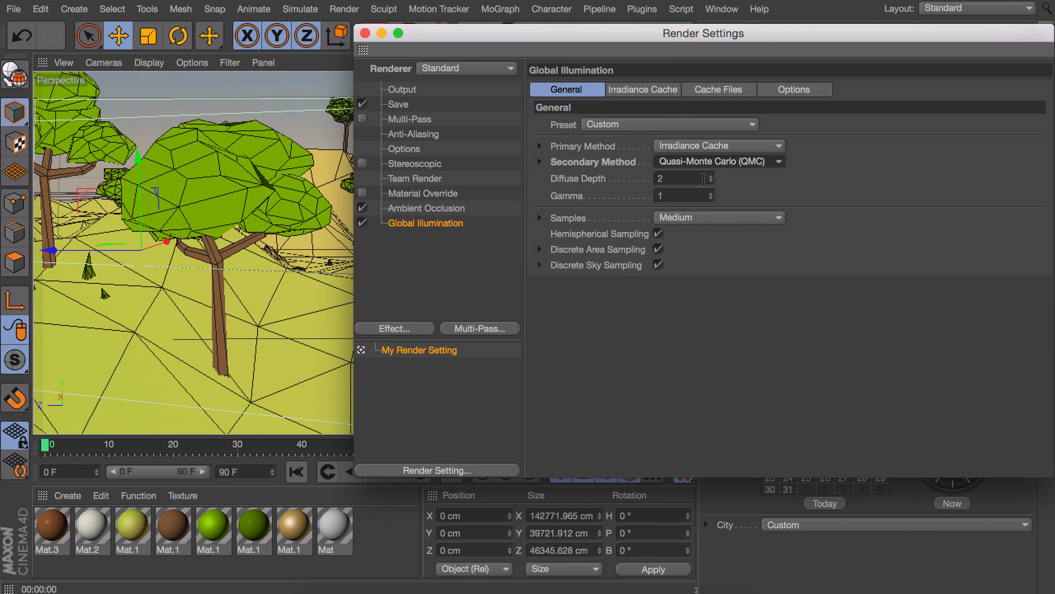
{"action": "left_click", "coordinate": [680, 196]}
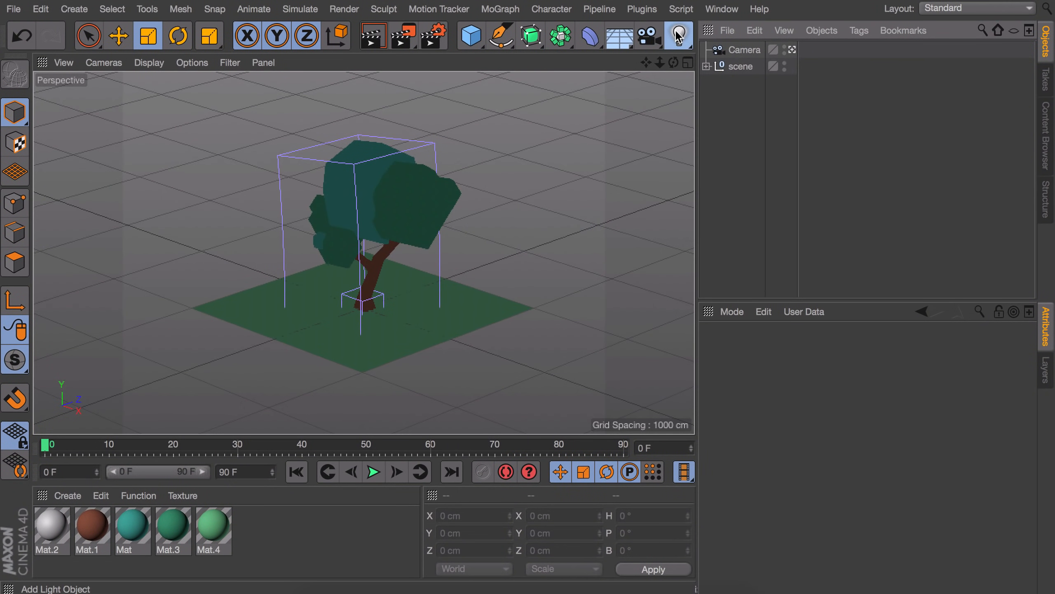
Step: Add an Area light raised above the tree, tilted to P -30°, and render it to the Picture Viewer
{"action": "left_click", "coordinate": [679, 35]}
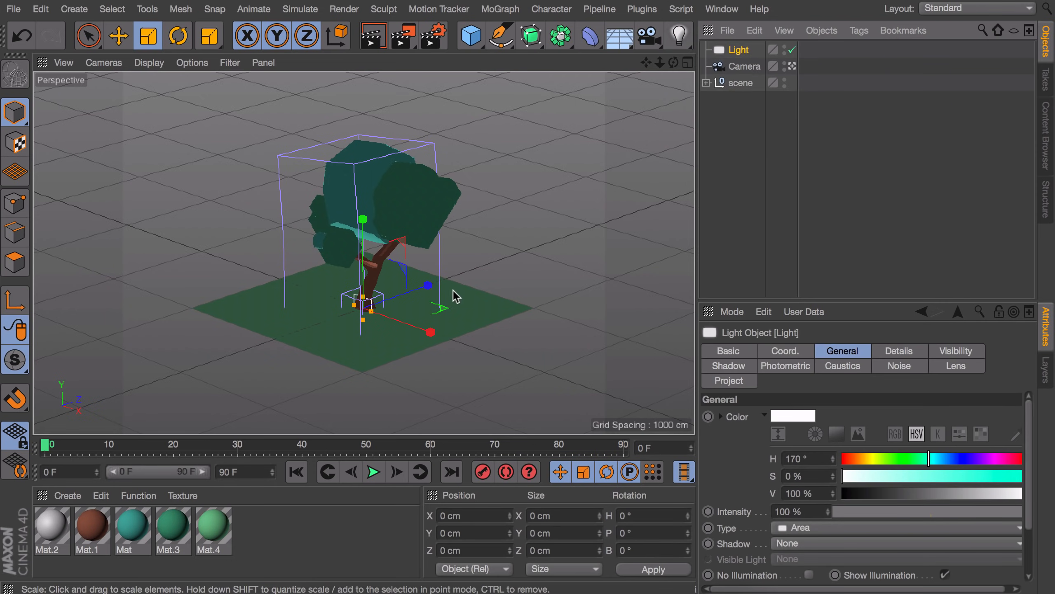
{"action": "left_click", "coordinate": [119, 35]}
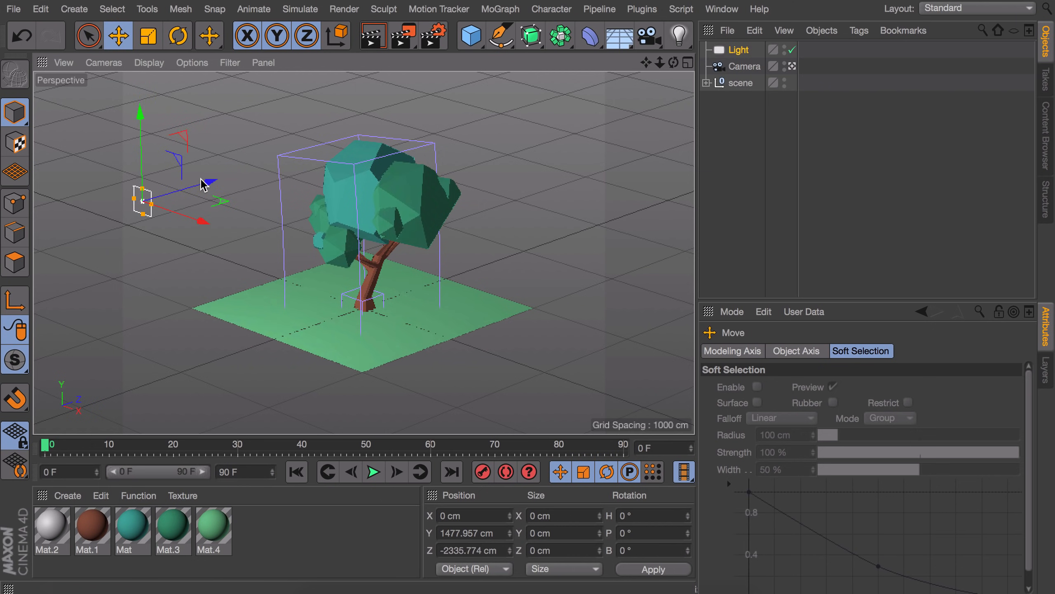
{"action": "left_click", "coordinate": [177, 34]}
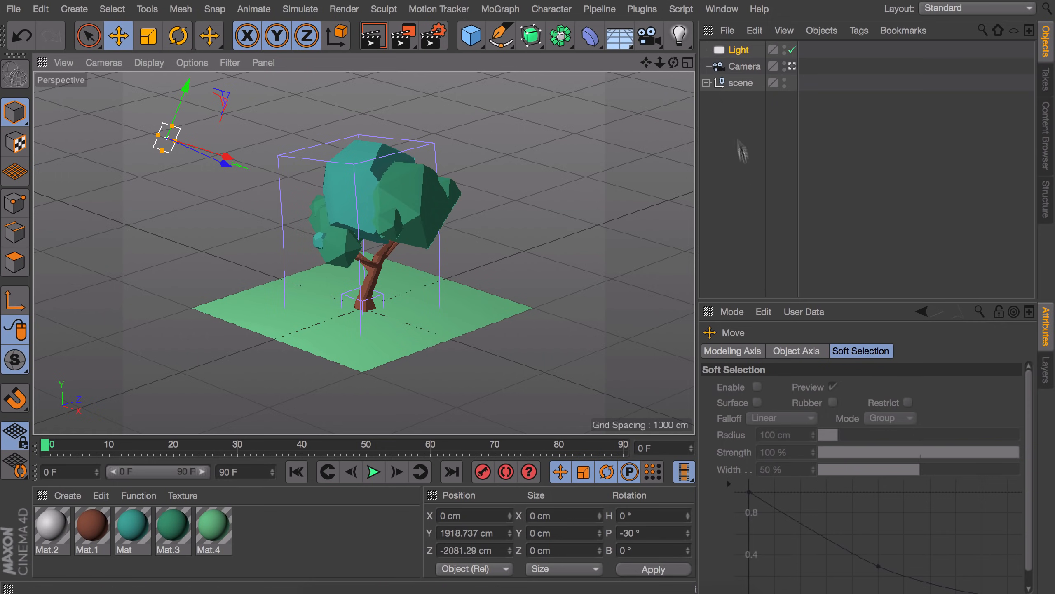
{"action": "left_click", "coordinate": [739, 50]}
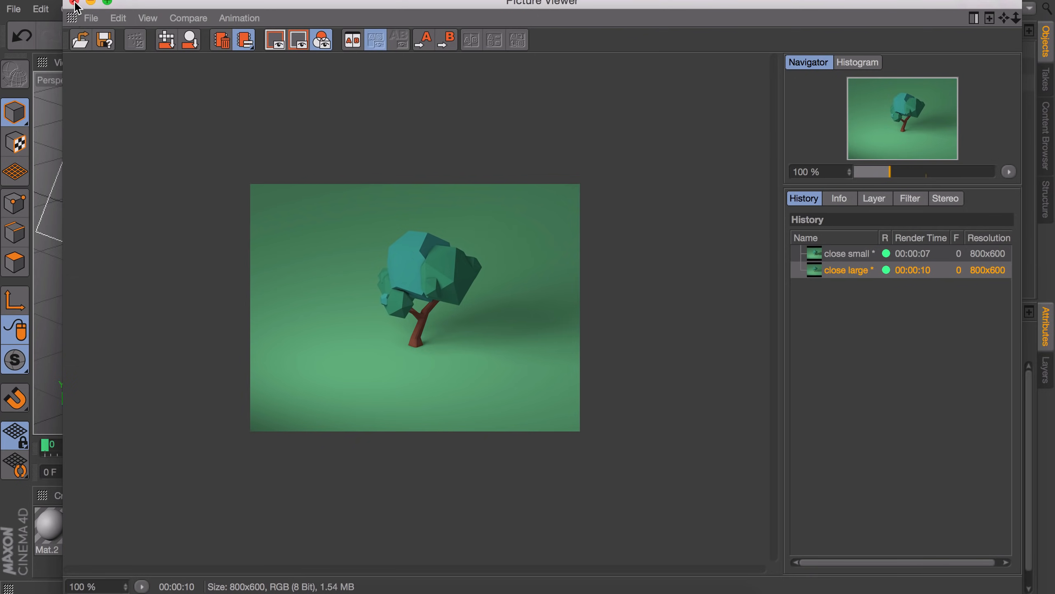
{"action": "left_click", "coordinate": [75, 2]}
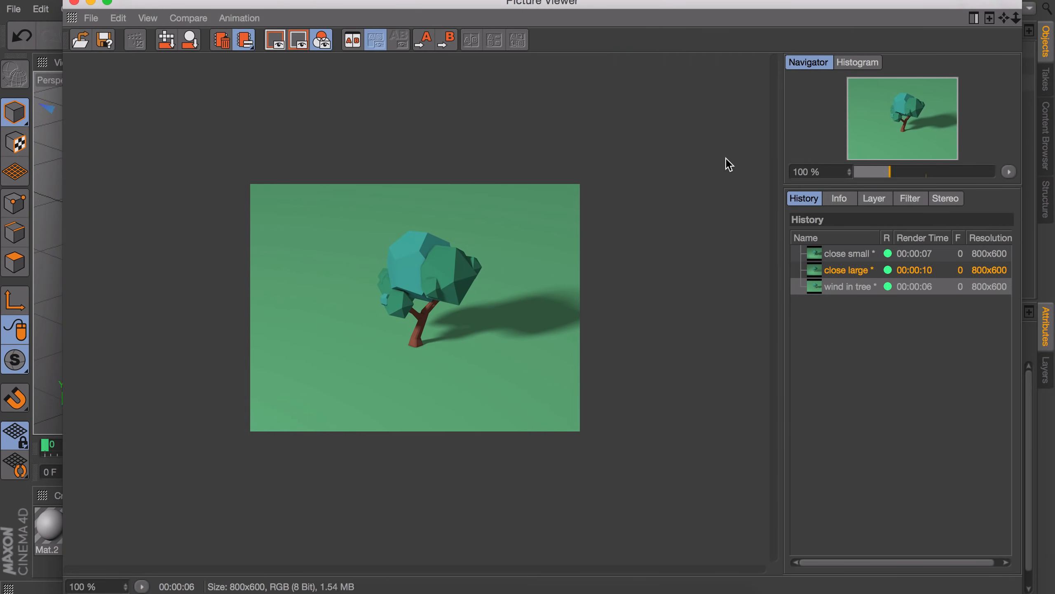
Step: Rename the newest render 'far large' and compare it with the 'far small' render
{"action": "double_click", "coordinate": [849, 286]}
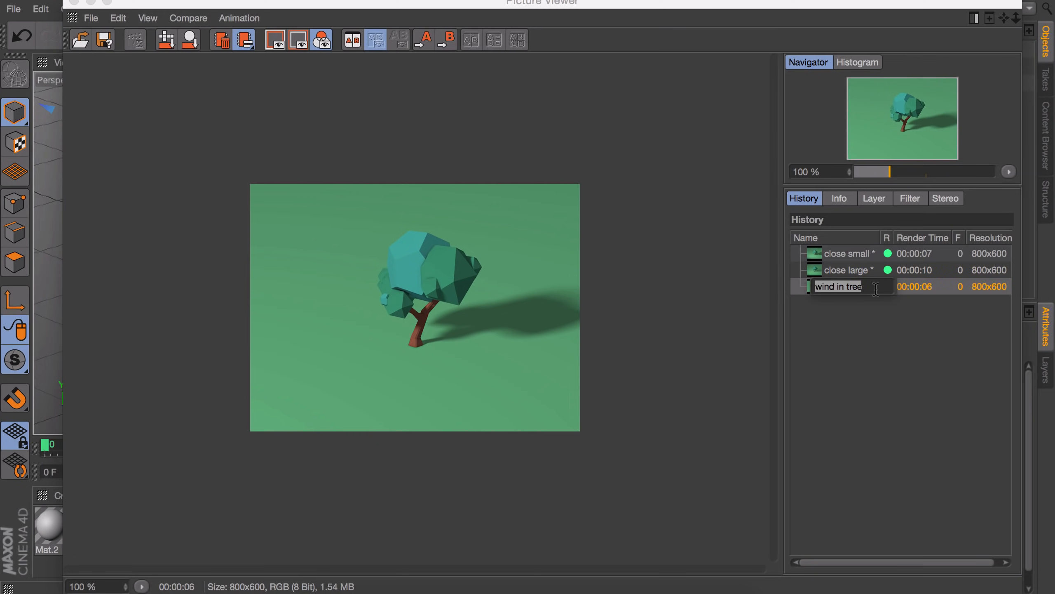
{"action": "type", "text": "far large *"}
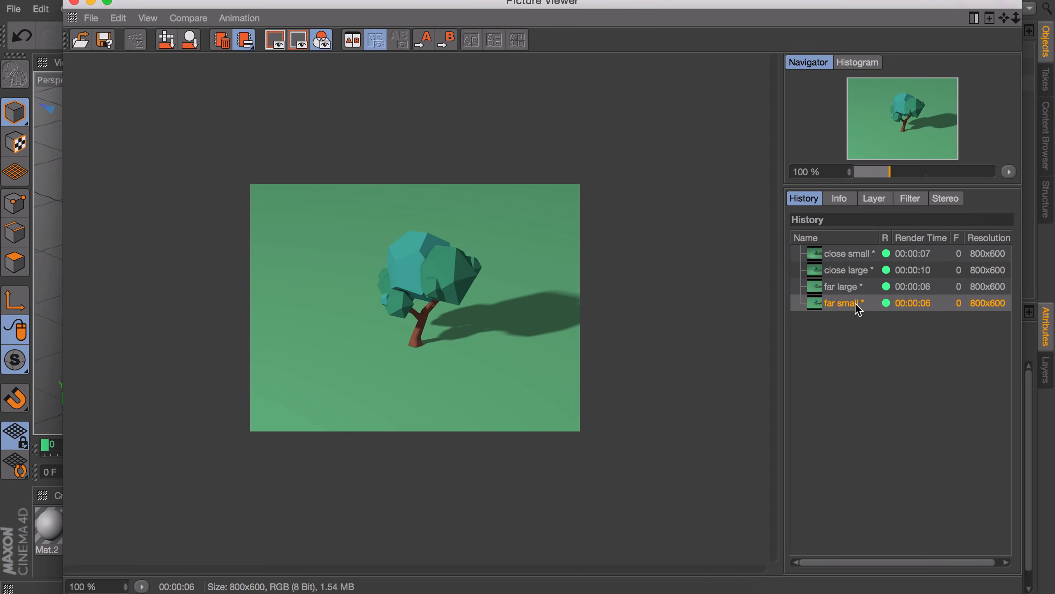
{"action": "left_click", "coordinate": [841, 286]}
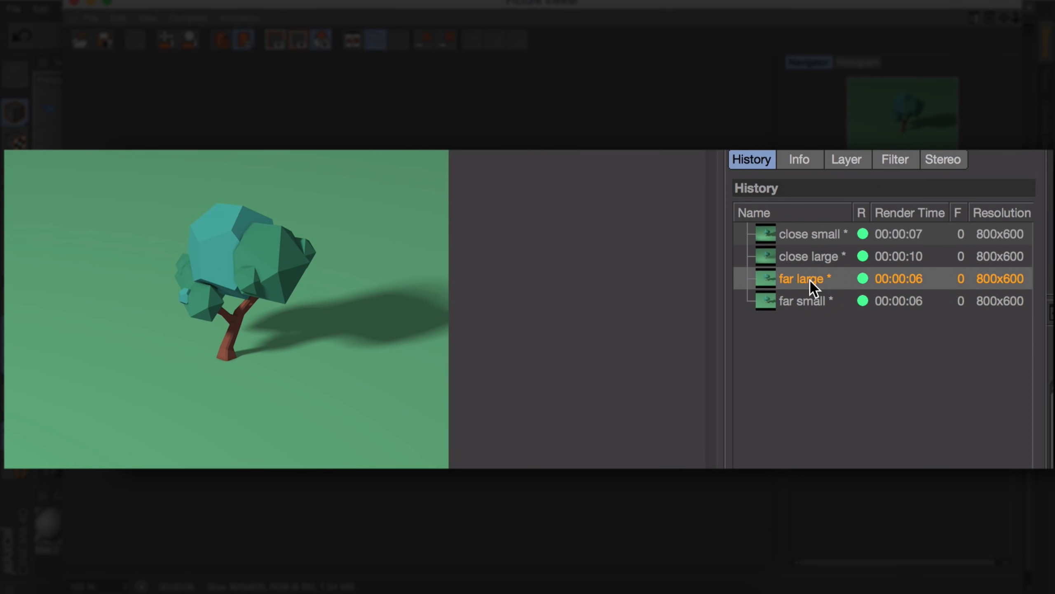
{"action": "left_click", "coordinate": [811, 233]}
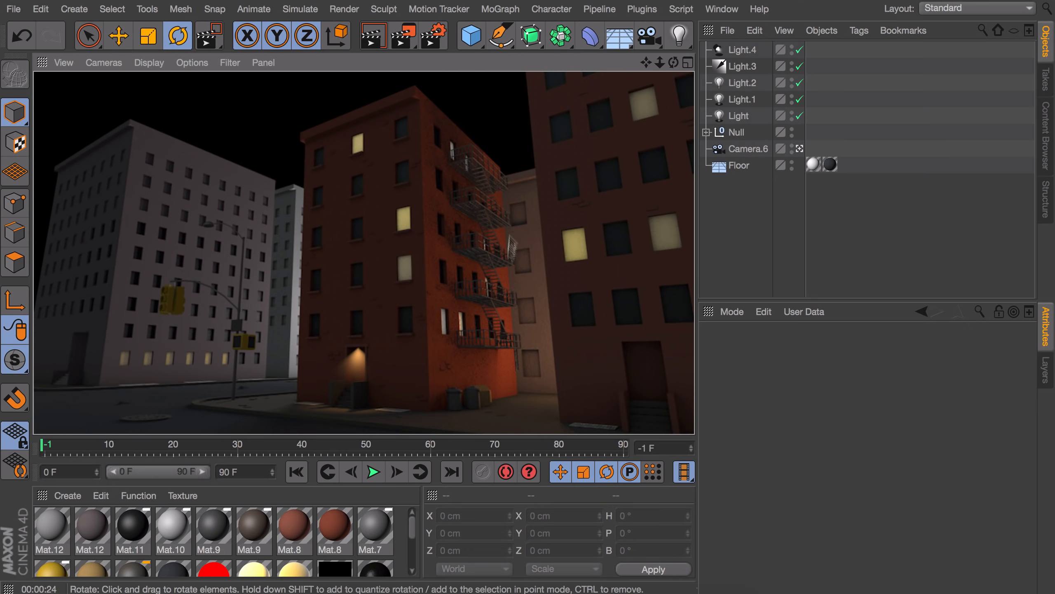
{"action": "mouse_move", "coordinate": [431, 182]}
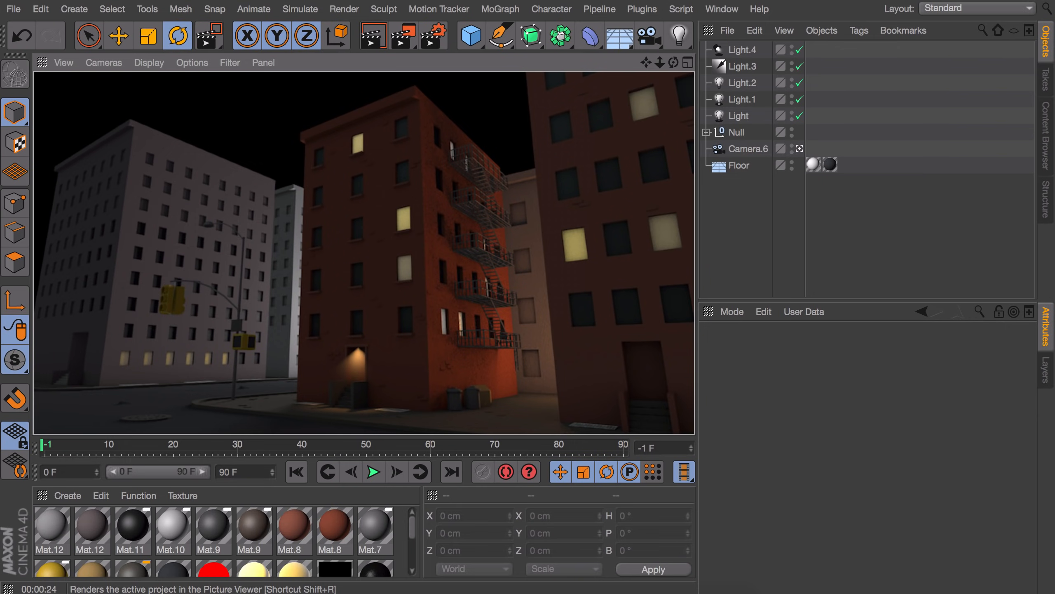
Step: Check the render effects, move the view close to the brick building's fire escapes and reopen Render Settings
{"action": "left_click", "coordinate": [431, 35]}
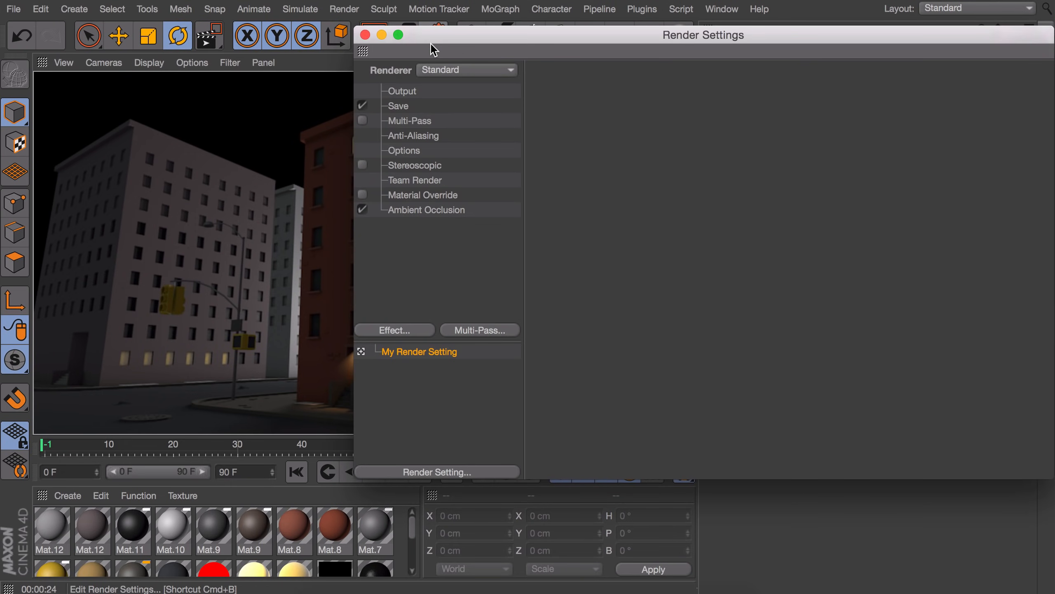
{"action": "left_click", "coordinate": [467, 70]}
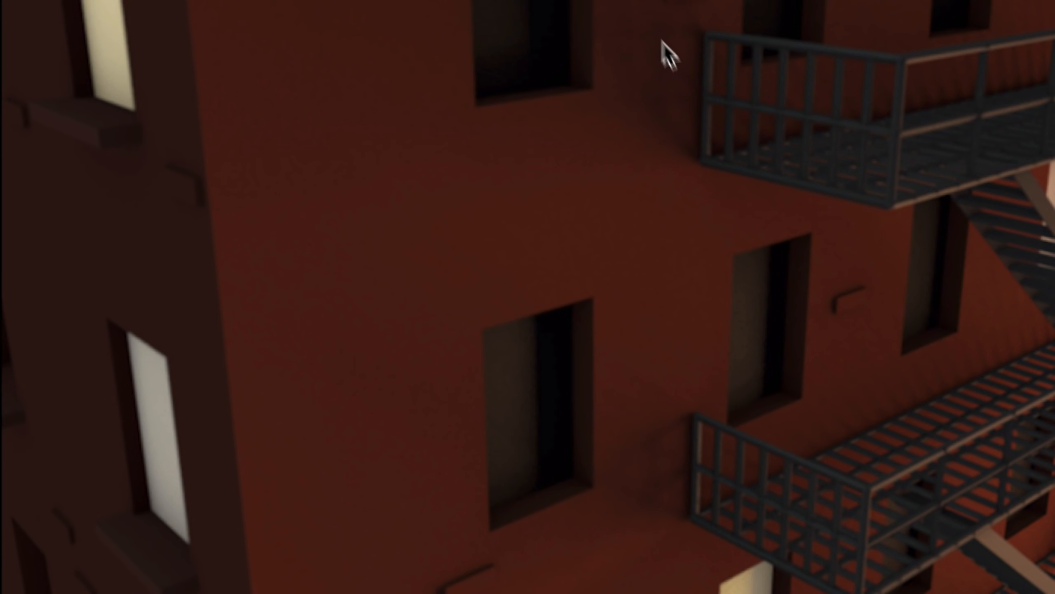
{"action": "mouse_move", "coordinate": [603, 359]}
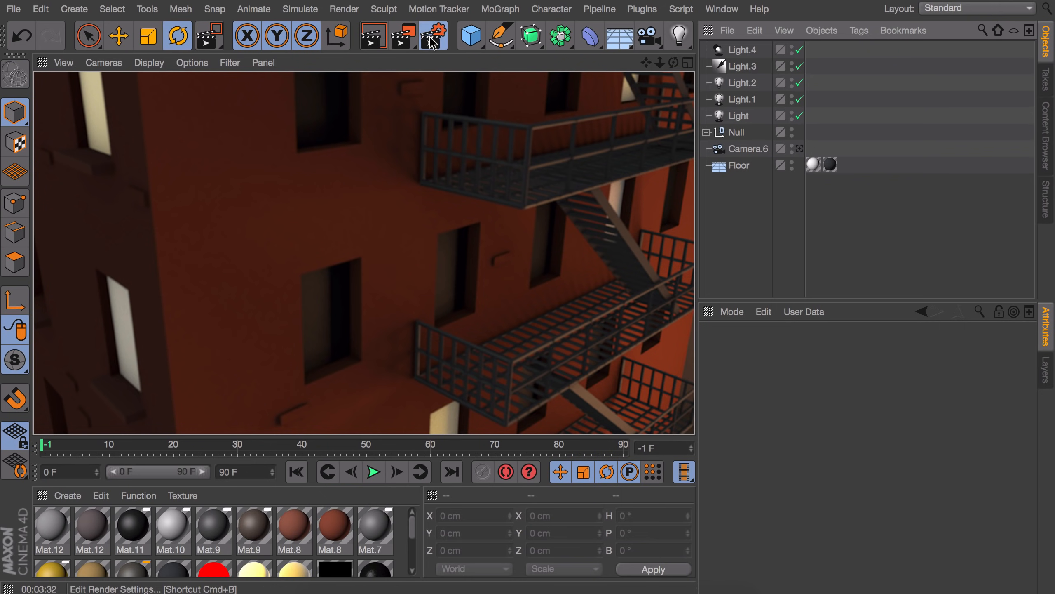
{"action": "left_click", "coordinate": [433, 34]}
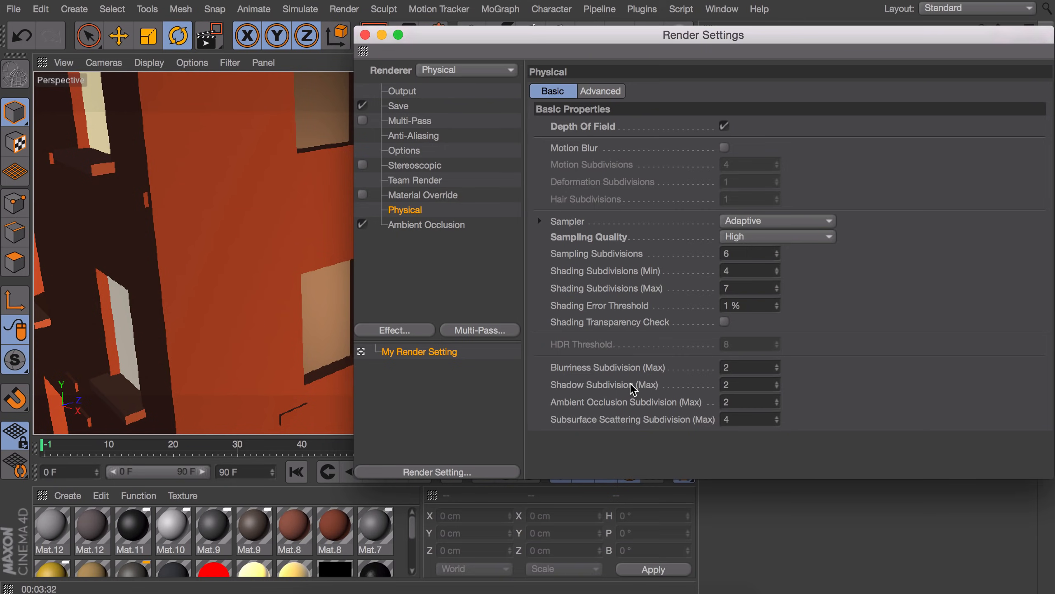
Step: Read the help for Shadow Subdivision (Max) under the Physical renderer, then start editing that value
{"action": "right_click", "coordinate": [604, 384]}
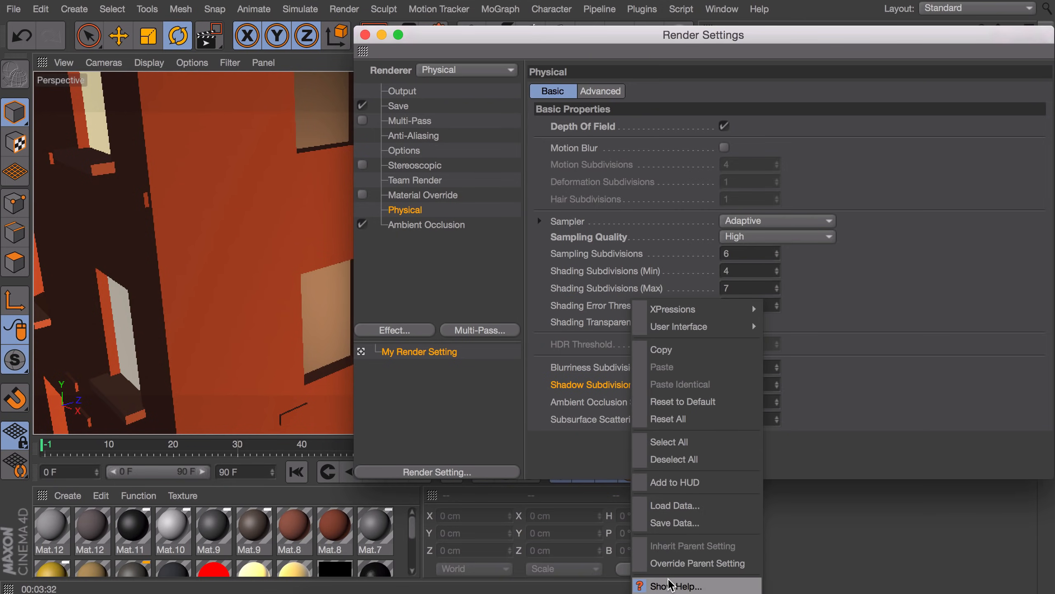
{"action": "left_click", "coordinate": [676, 584]}
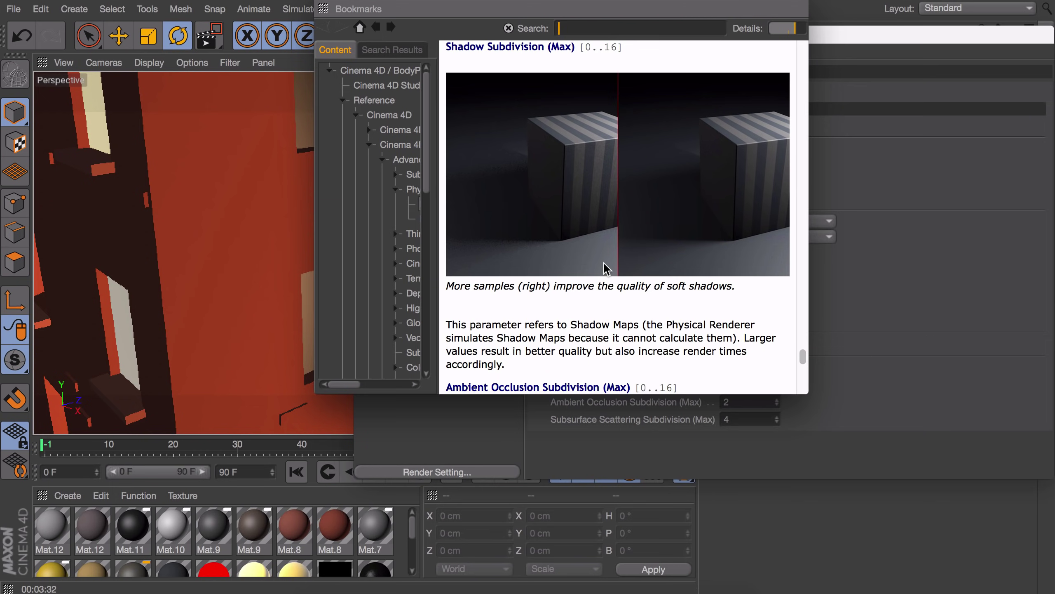
{"action": "mouse_move", "coordinate": [618, 281]}
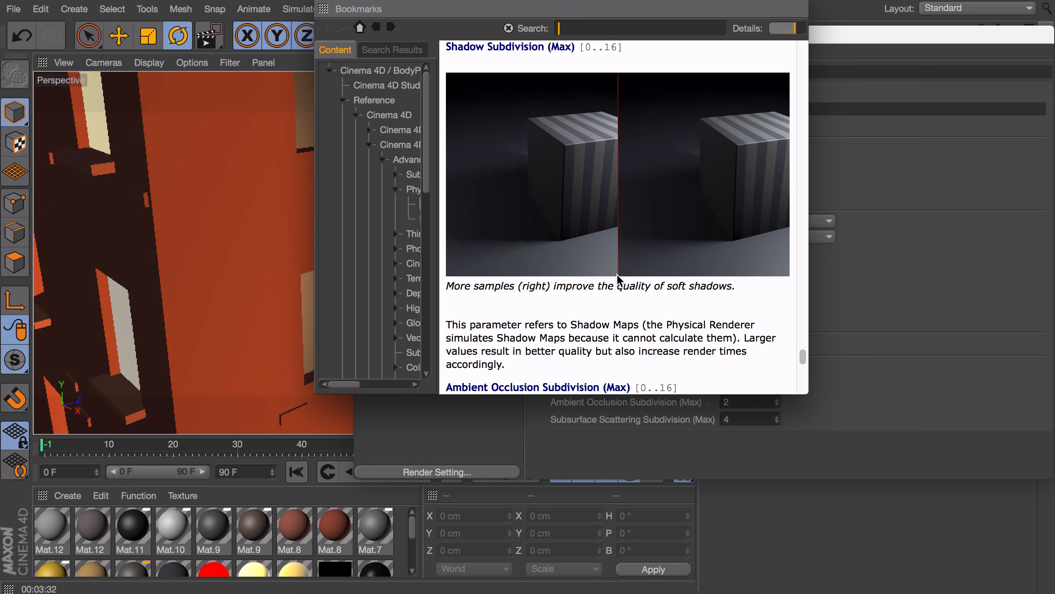
{"action": "scroll", "scroll_direction": "up", "scroll_amount": 3}
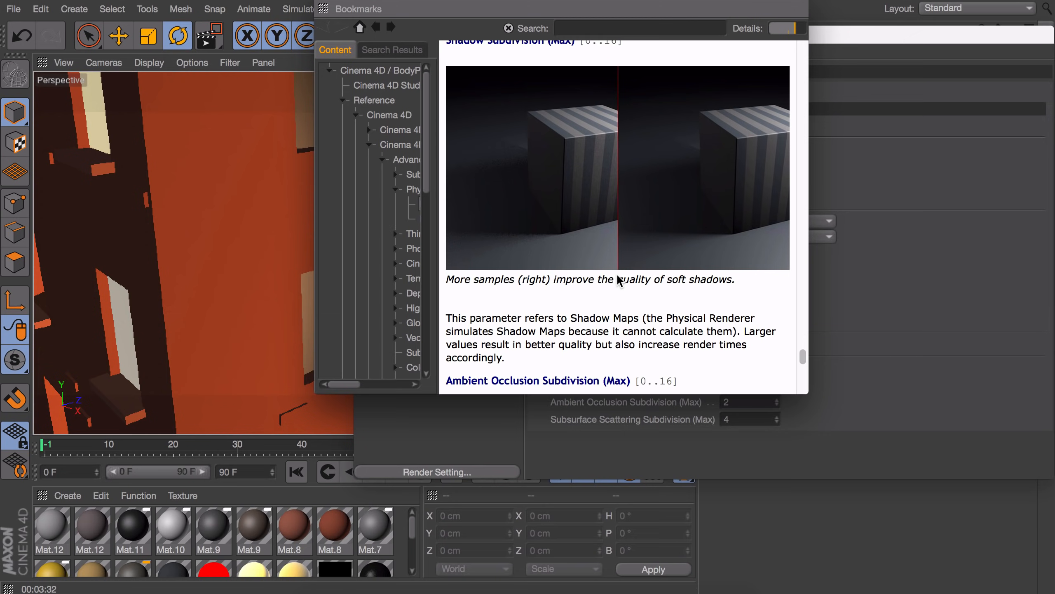
{"action": "mouse_move", "coordinate": [683, 169]}
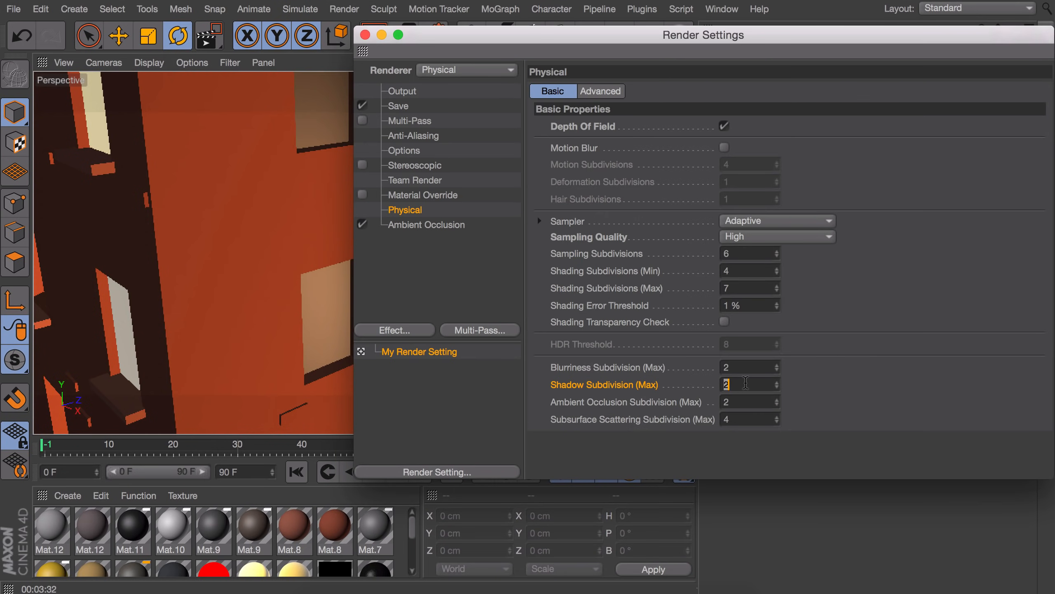
{"action": "left_click", "coordinate": [364, 35]}
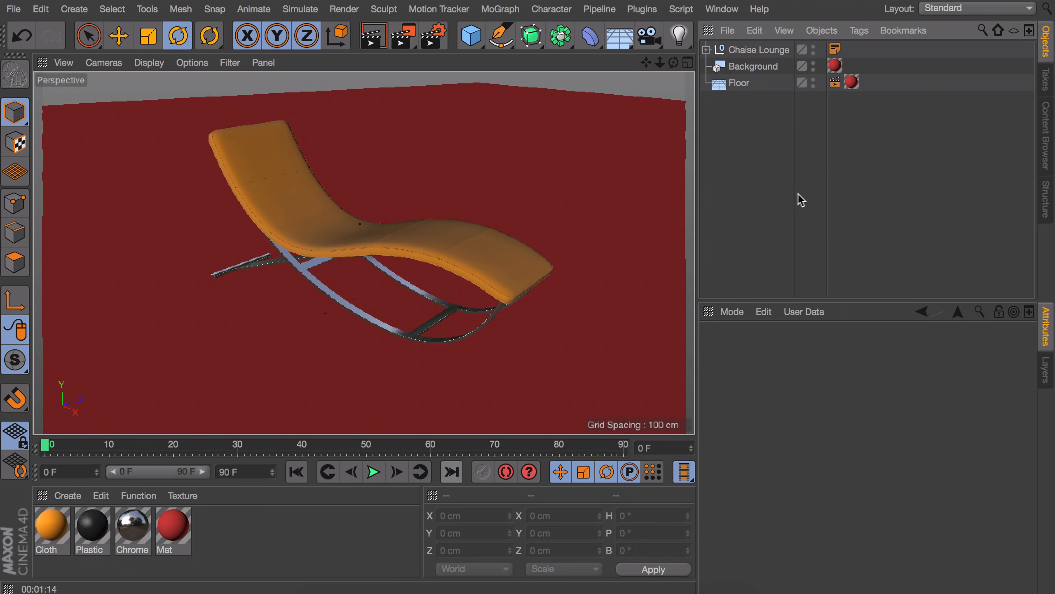
{"action": "mouse_move", "coordinate": [786, 195]}
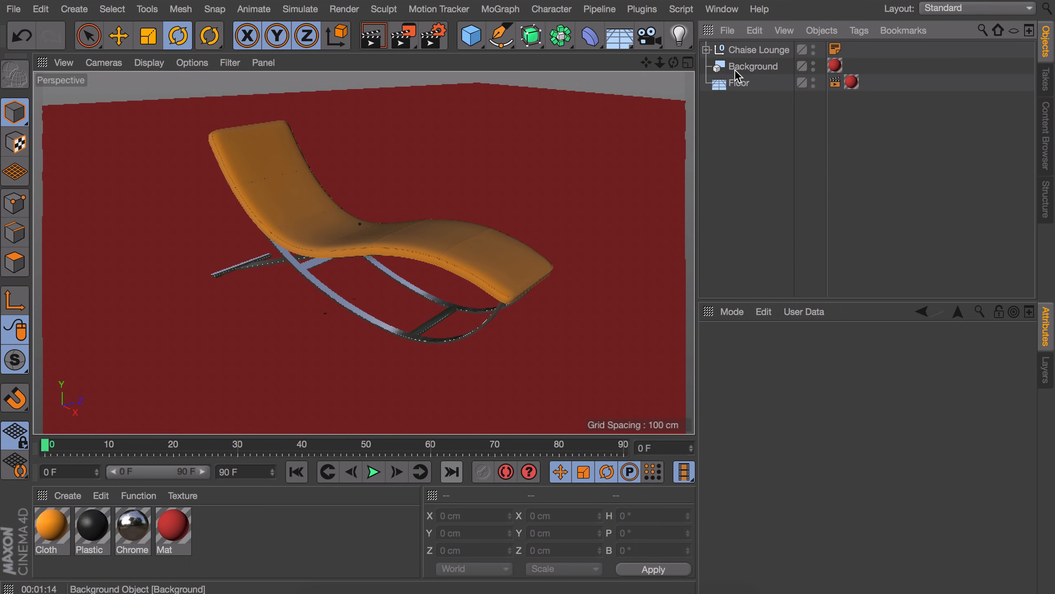
Step: Enable Compositing Background on the Floor's Compositing tag so it blends into the red backdrop
{"action": "left_click", "coordinate": [739, 82]}
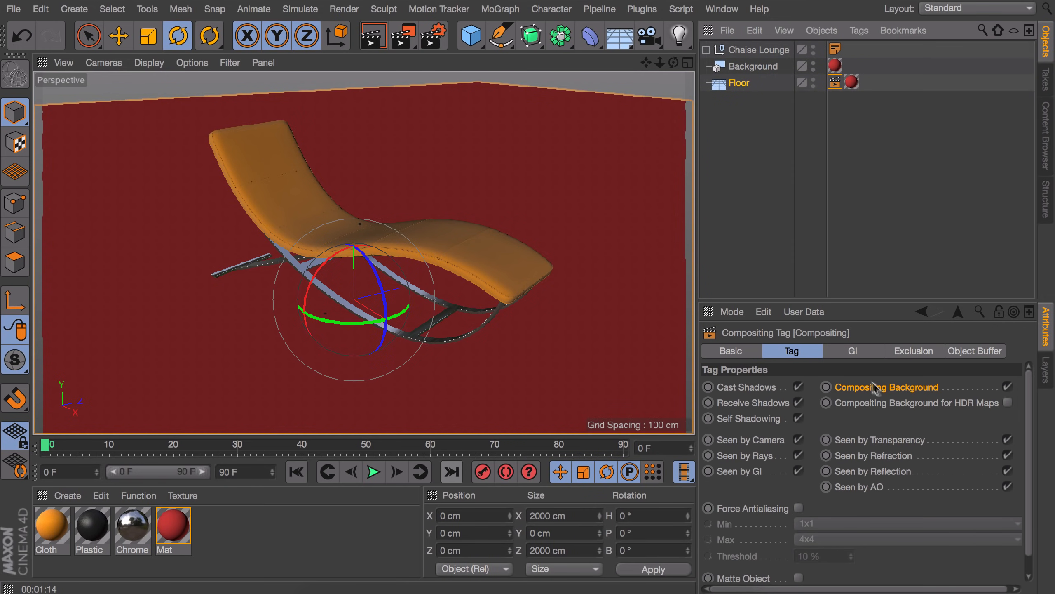
{"action": "mouse_move", "coordinate": [753, 67]}
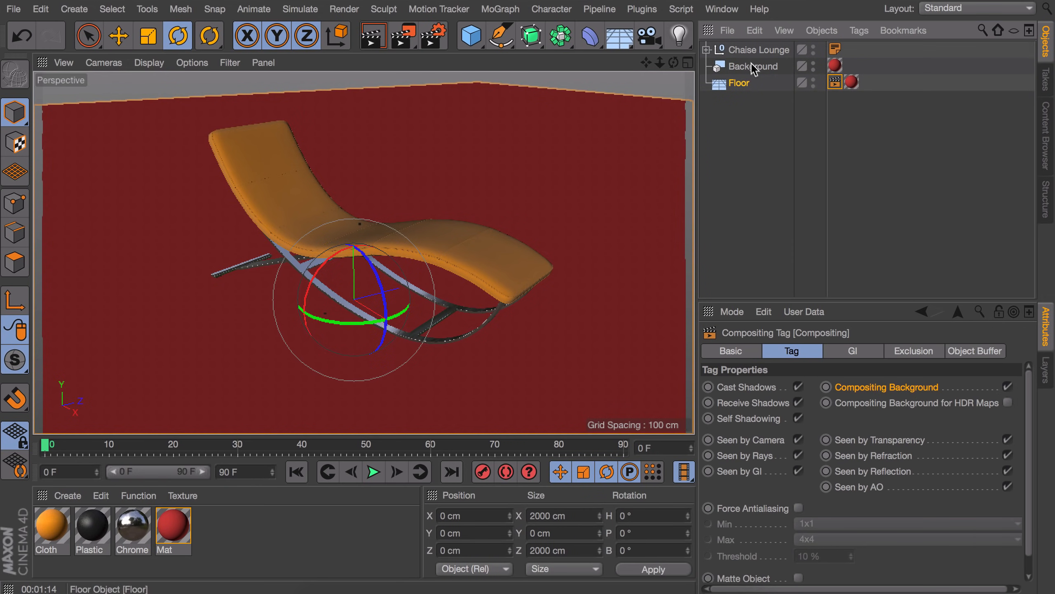
{"action": "mouse_move", "coordinate": [752, 181]}
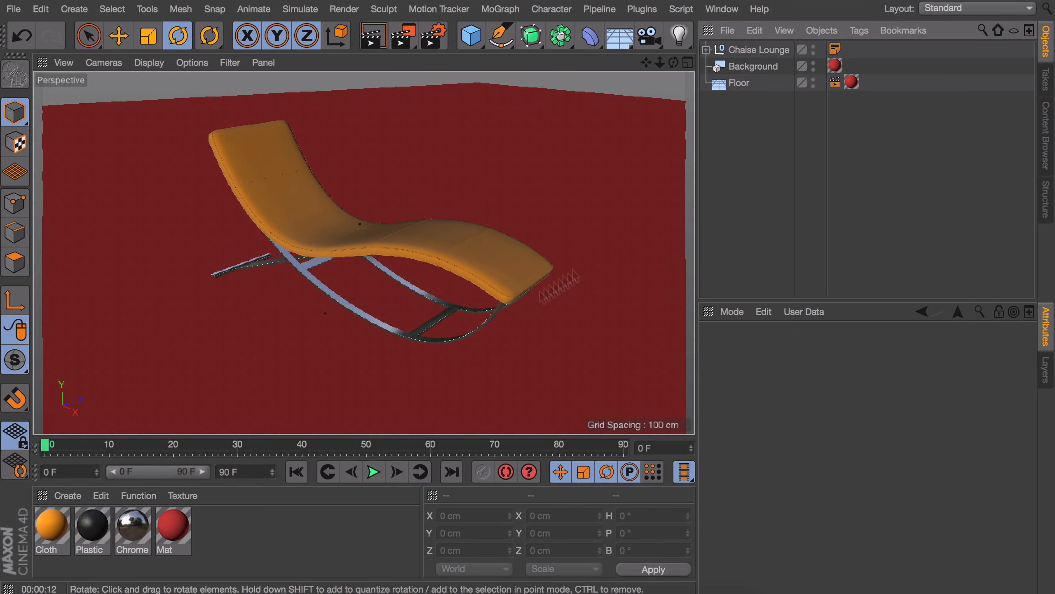
{"action": "left_click", "coordinate": [66, 495]}
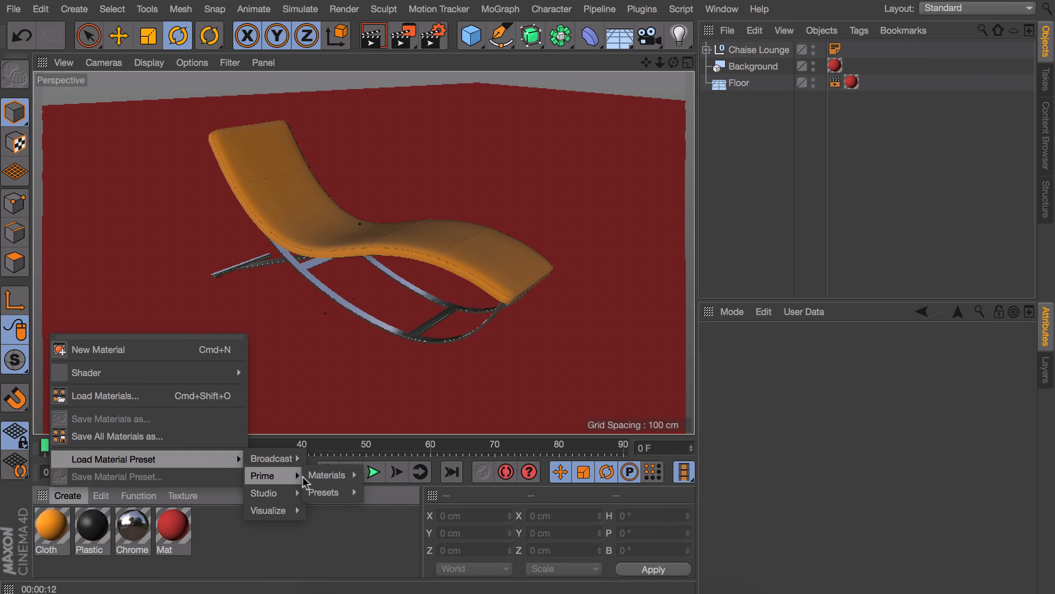
{"action": "mouse_move", "coordinate": [446, 508]}
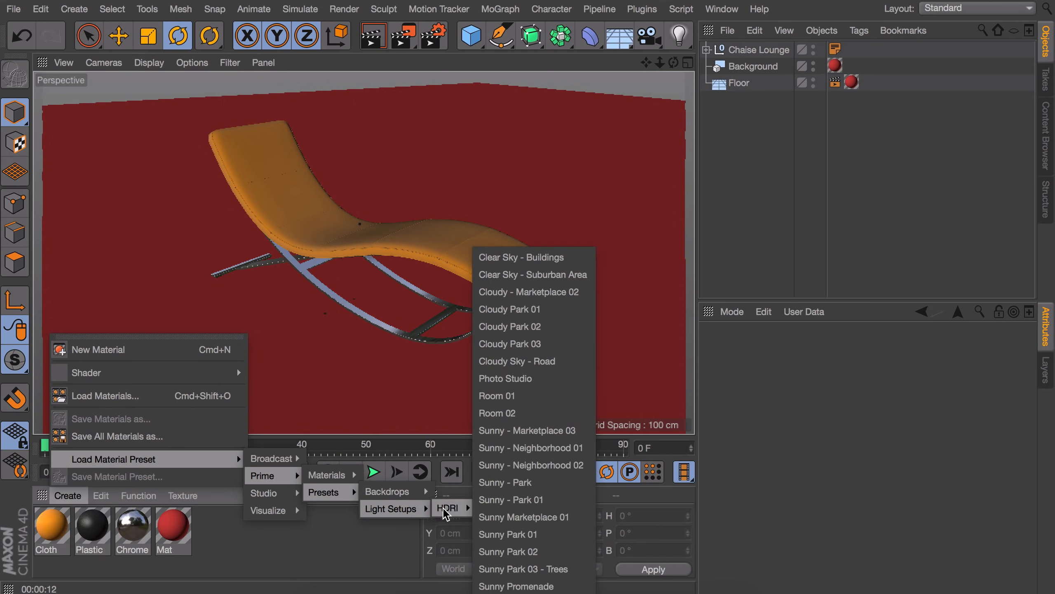
{"action": "mouse_move", "coordinate": [550, 401]}
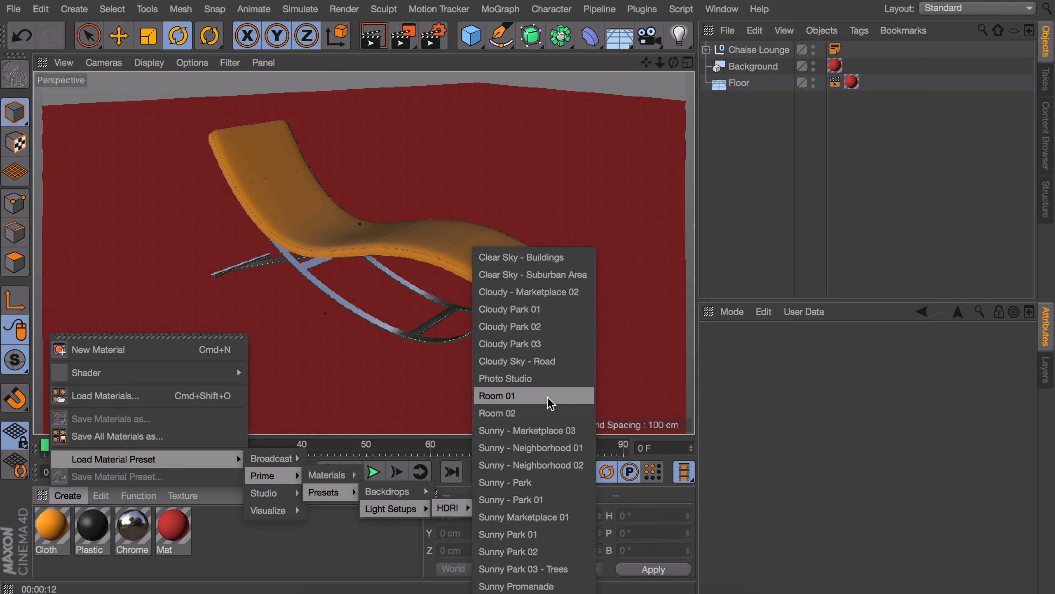
Step: Load the Room 01 HDRI light-setup preset and add a Sky object textured with it
{"action": "left_click", "coordinate": [496, 395]}
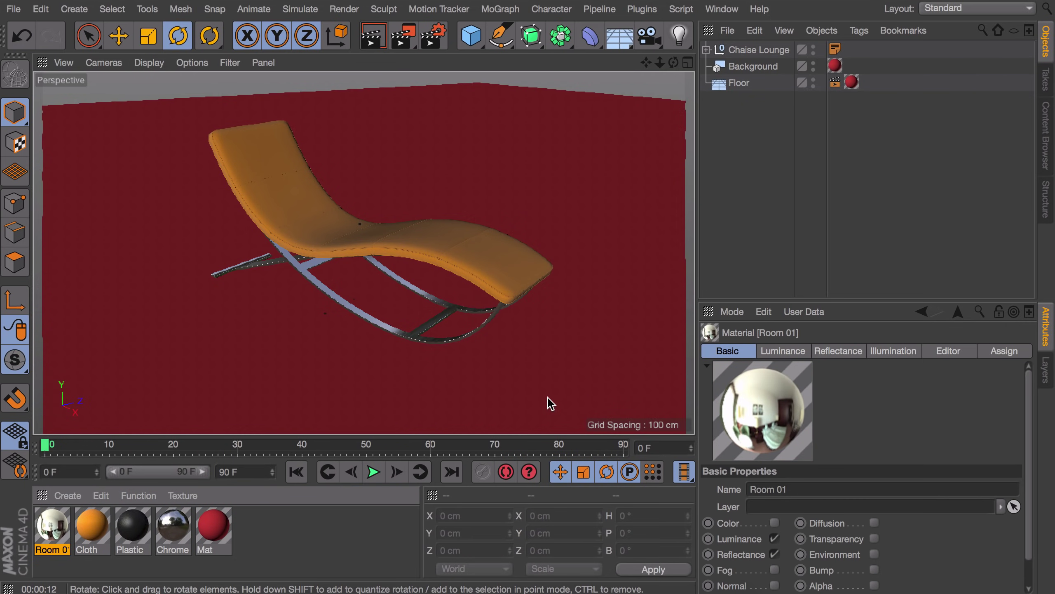
{"action": "mouse_move", "coordinate": [352, 390]}
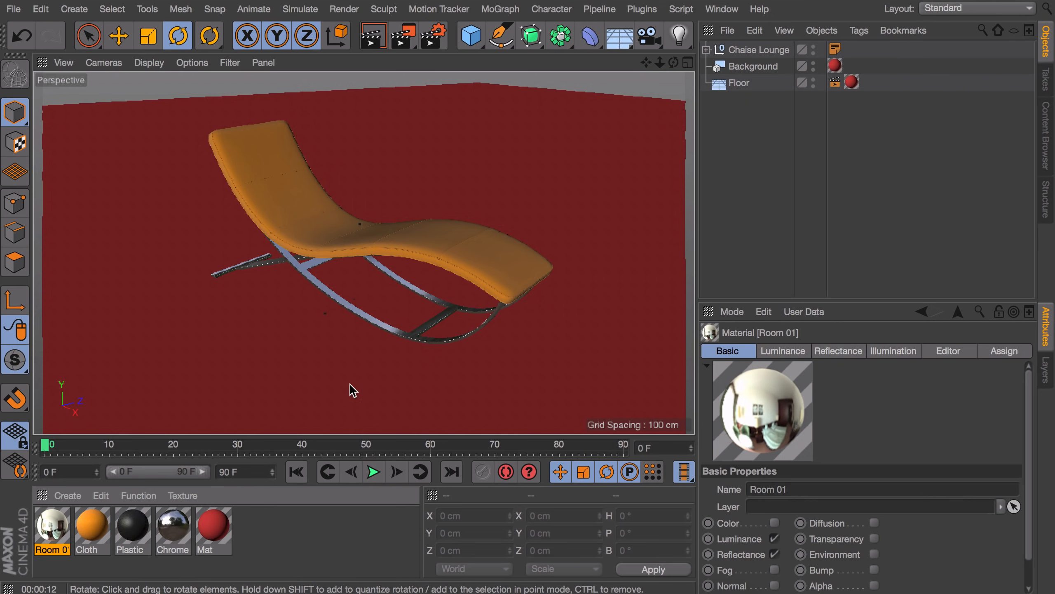
{"action": "mouse_move", "coordinate": [680, 35]}
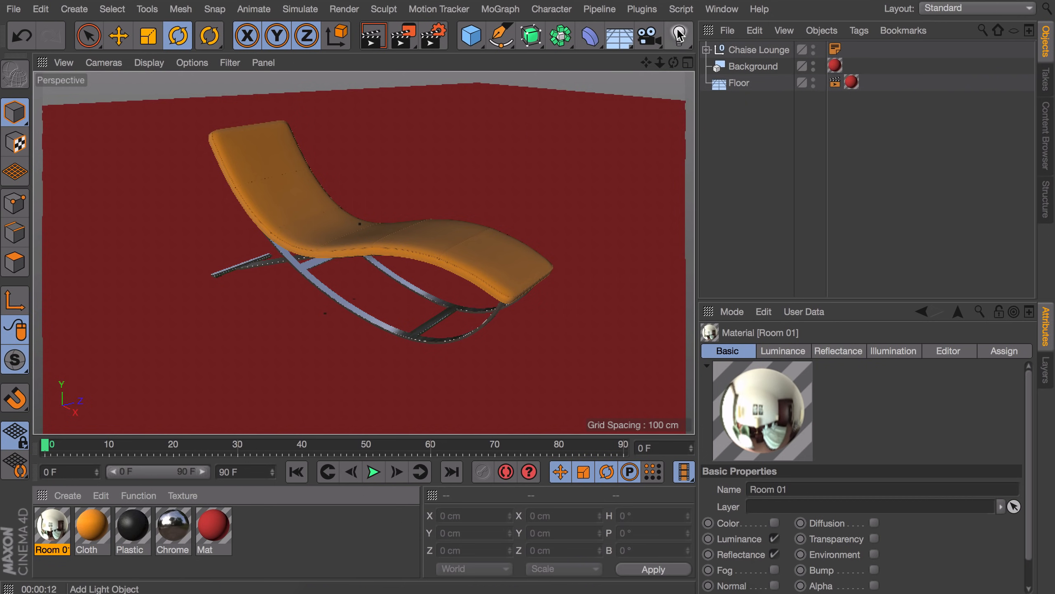
{"action": "left_click", "coordinate": [617, 35]}
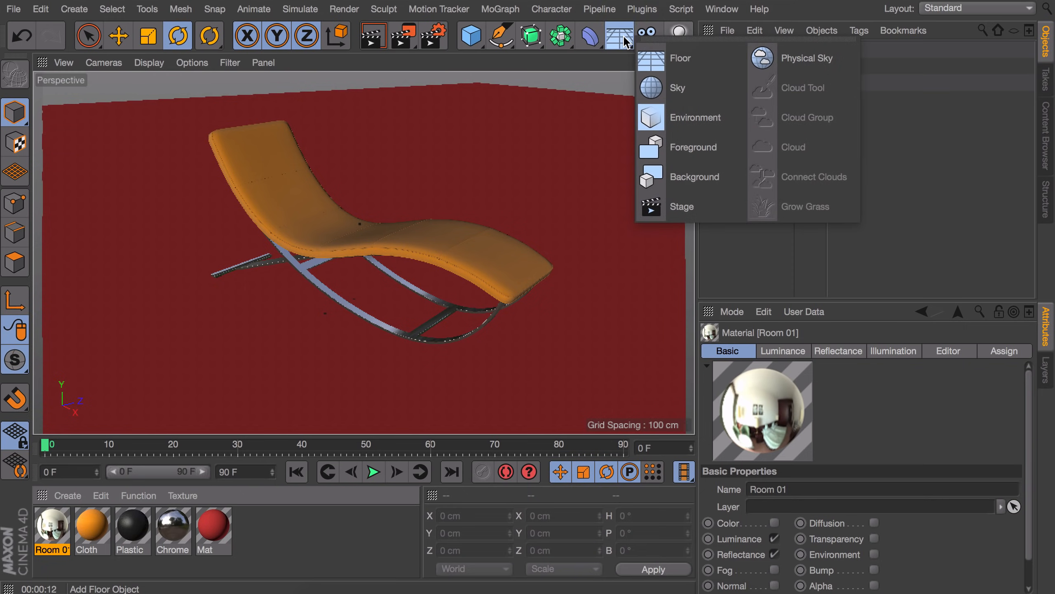
{"action": "left_click", "coordinate": [677, 88]}
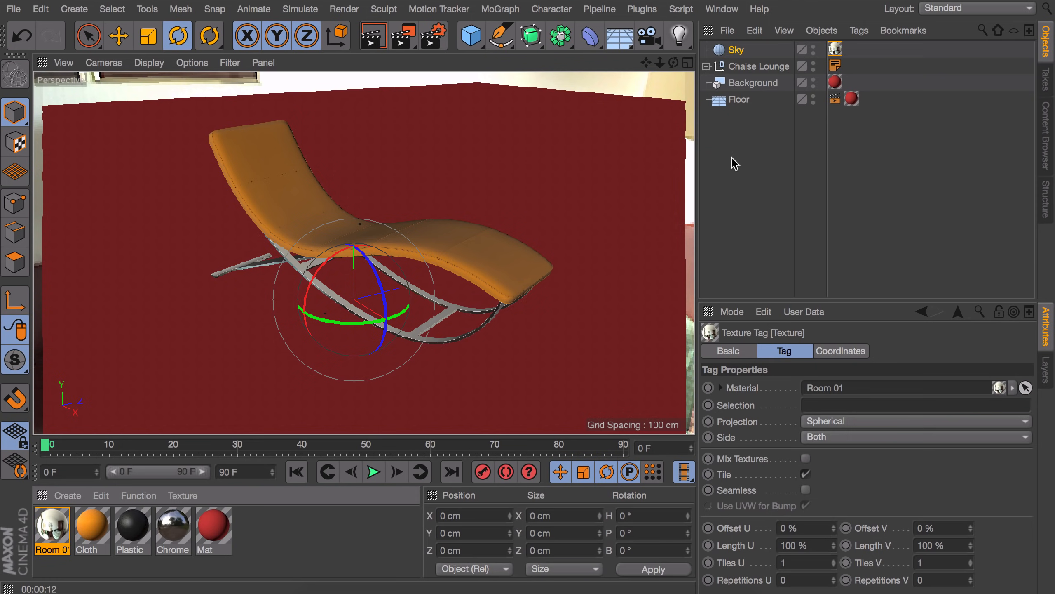
Step: Add the Global Illumination effect in Render Settings
{"action": "left_click", "coordinate": [430, 35]}
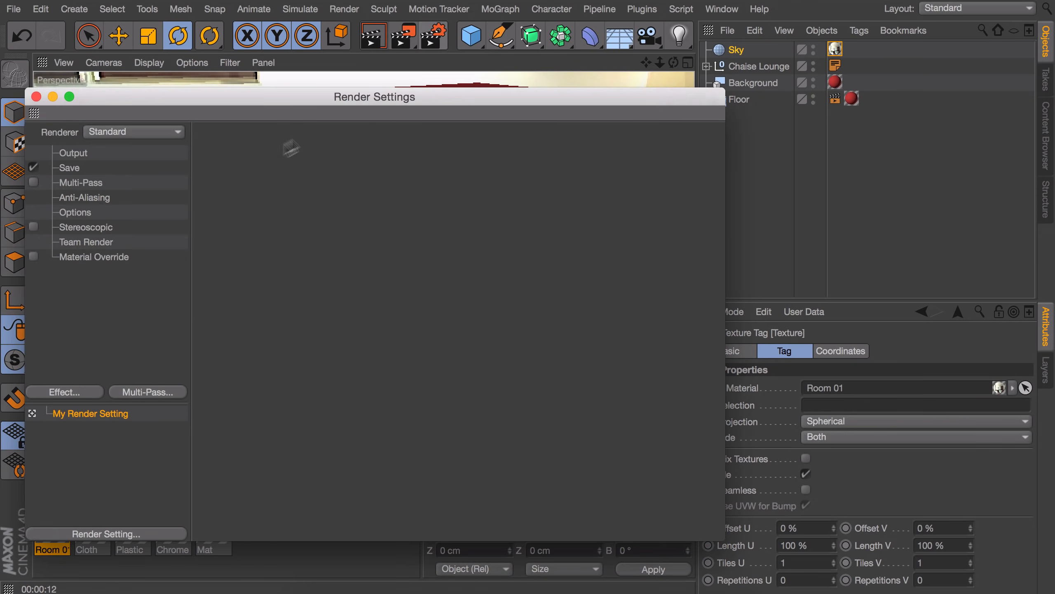
{"action": "left_click", "coordinate": [64, 392]}
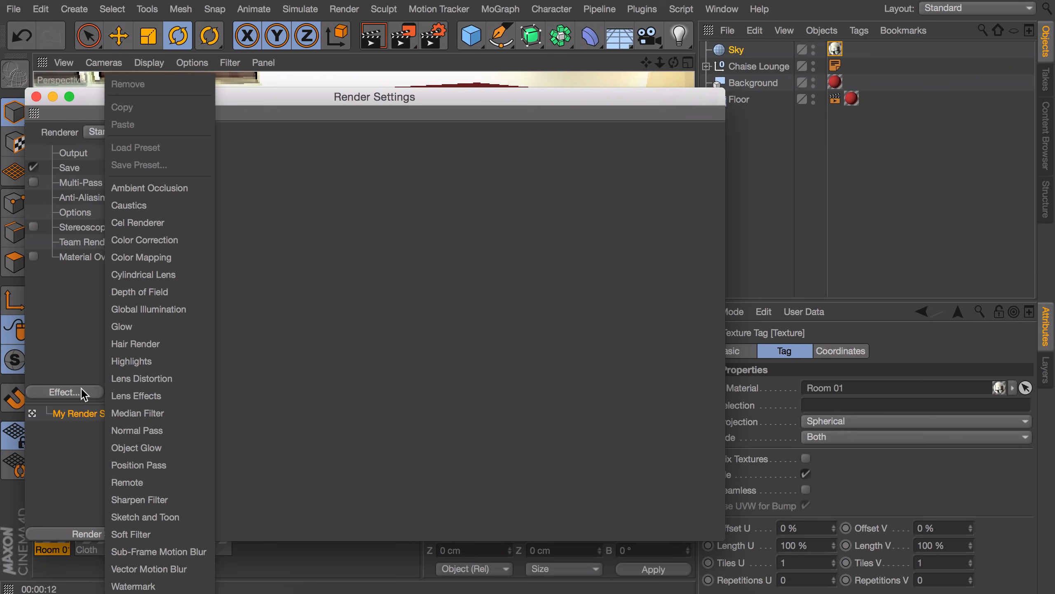
{"action": "left_click", "coordinate": [148, 309]}
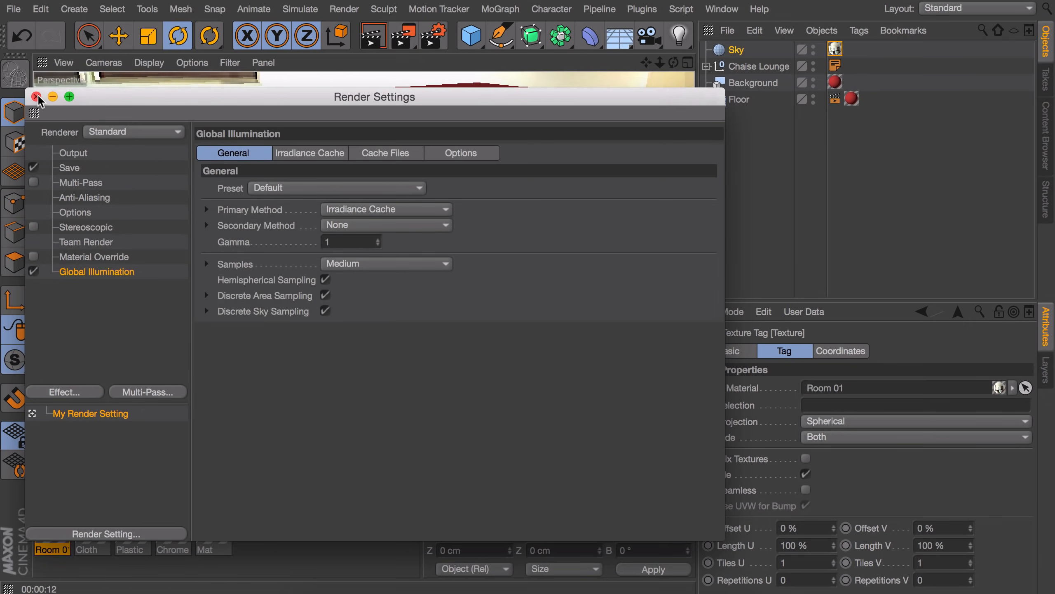
{"action": "left_click", "coordinate": [36, 97]}
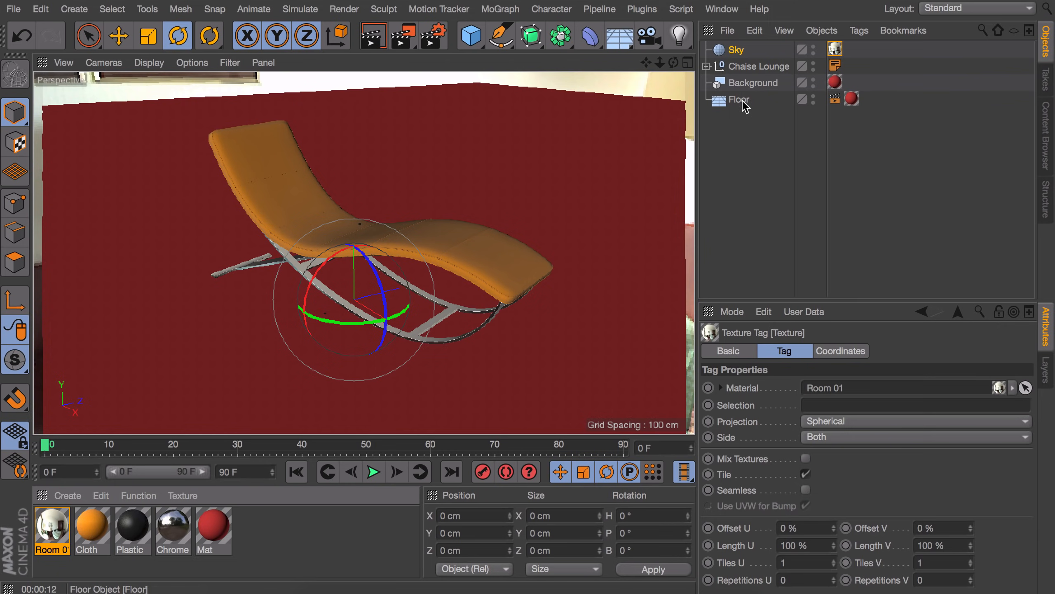
Step: Give Background a Compositing tag and untick Cast Shadows, Seen by Rays and Seen by GI on both floor and backdrop tags
{"action": "right_click", "coordinate": [753, 82]}
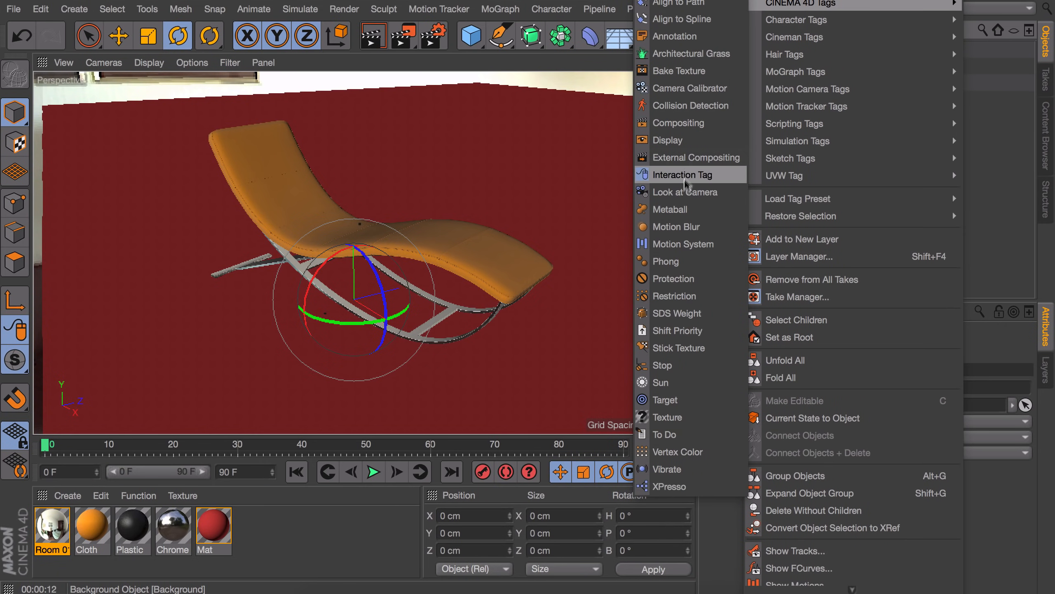
{"action": "left_click", "coordinate": [678, 122]}
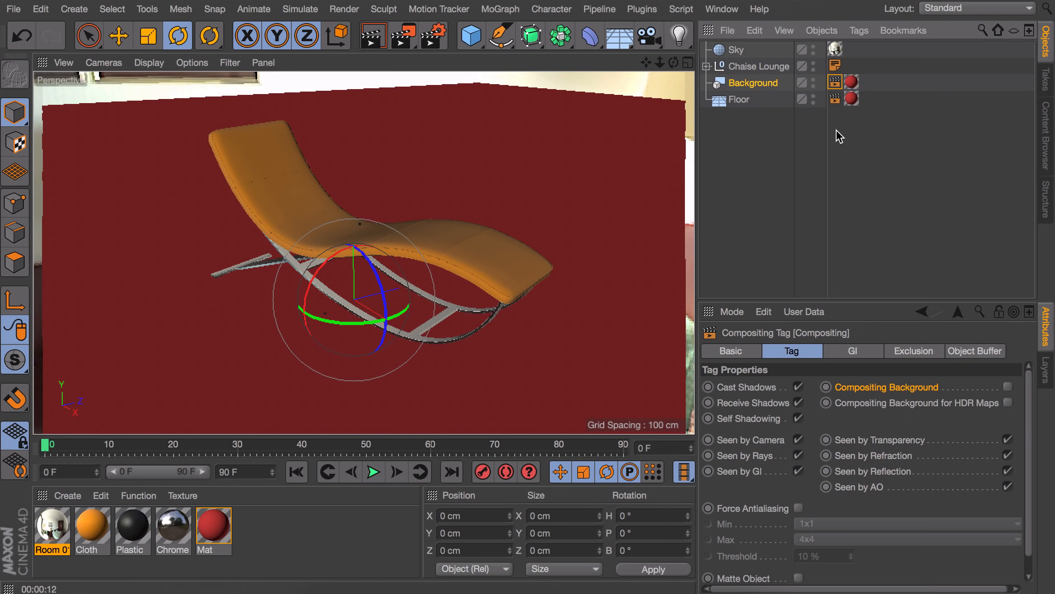
{"action": "left_click", "coordinate": [834, 99]}
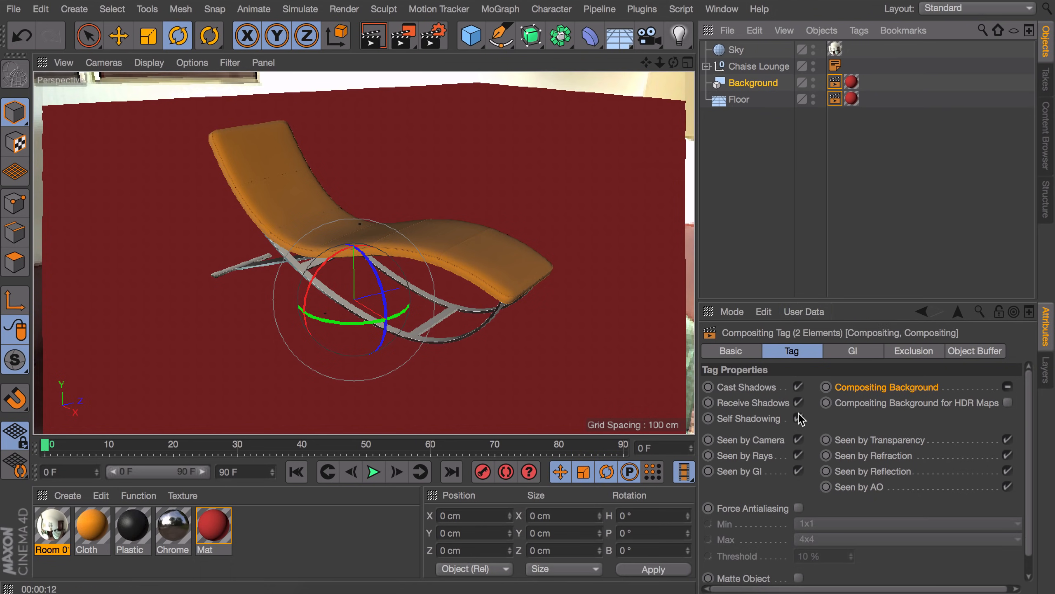
{"action": "mouse_move", "coordinate": [800, 413]}
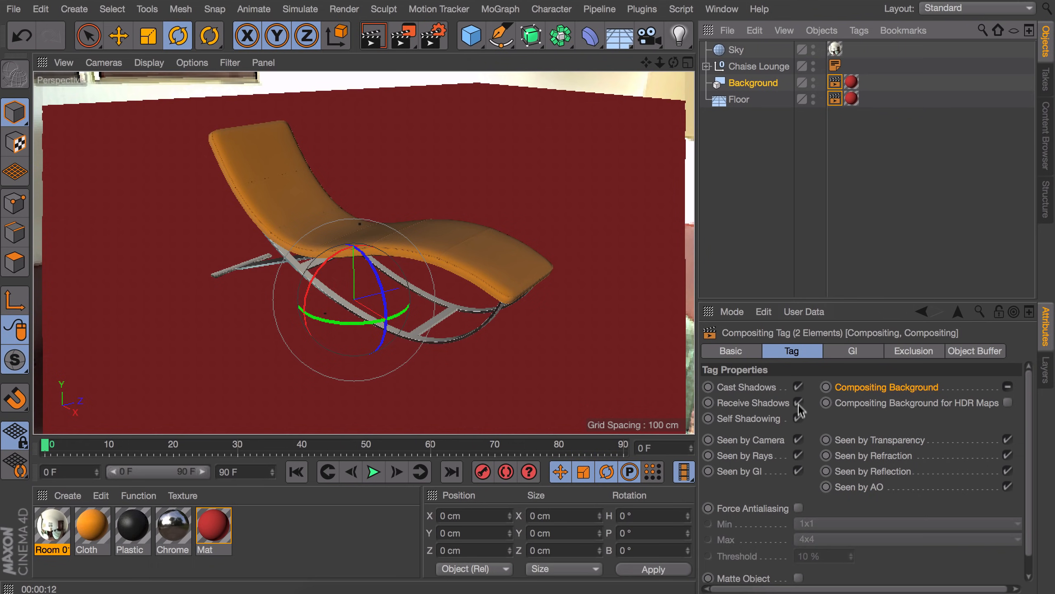
{"action": "left_click", "coordinate": [798, 387]}
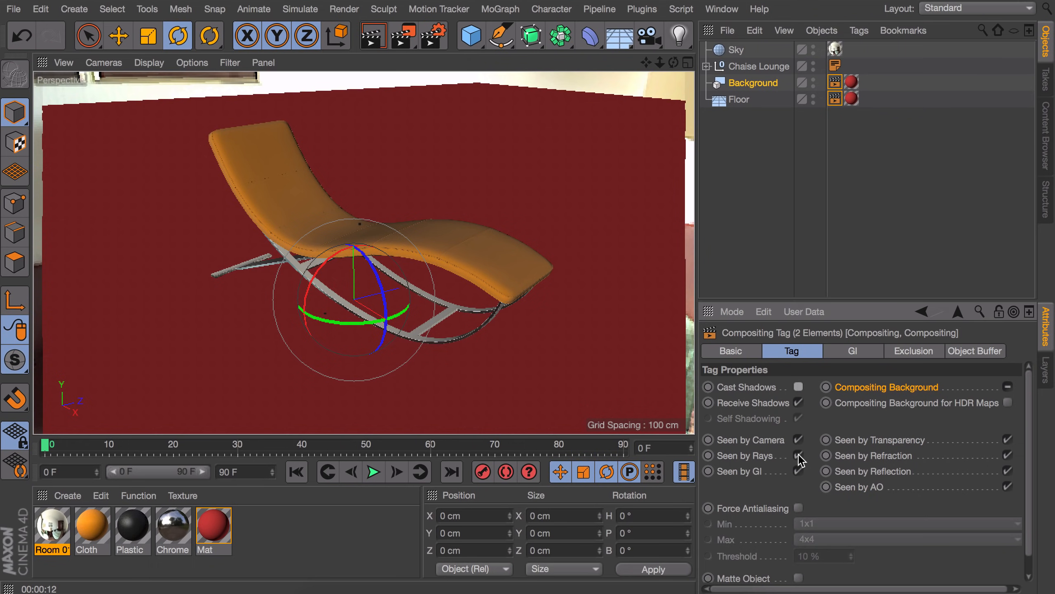
{"action": "left_click", "coordinate": [798, 455]}
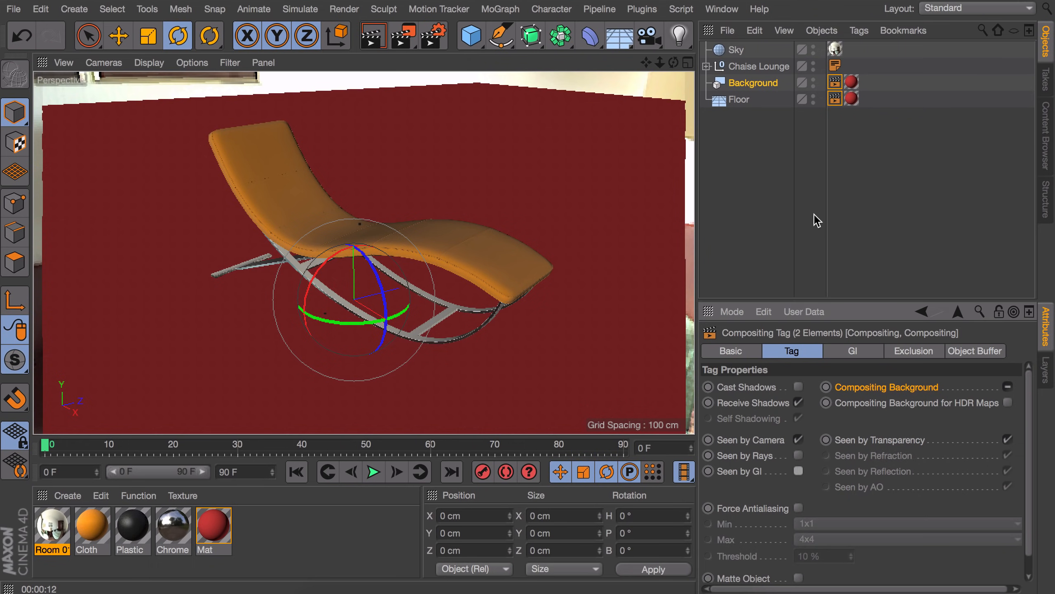
{"action": "mouse_move", "coordinate": [728, 50]}
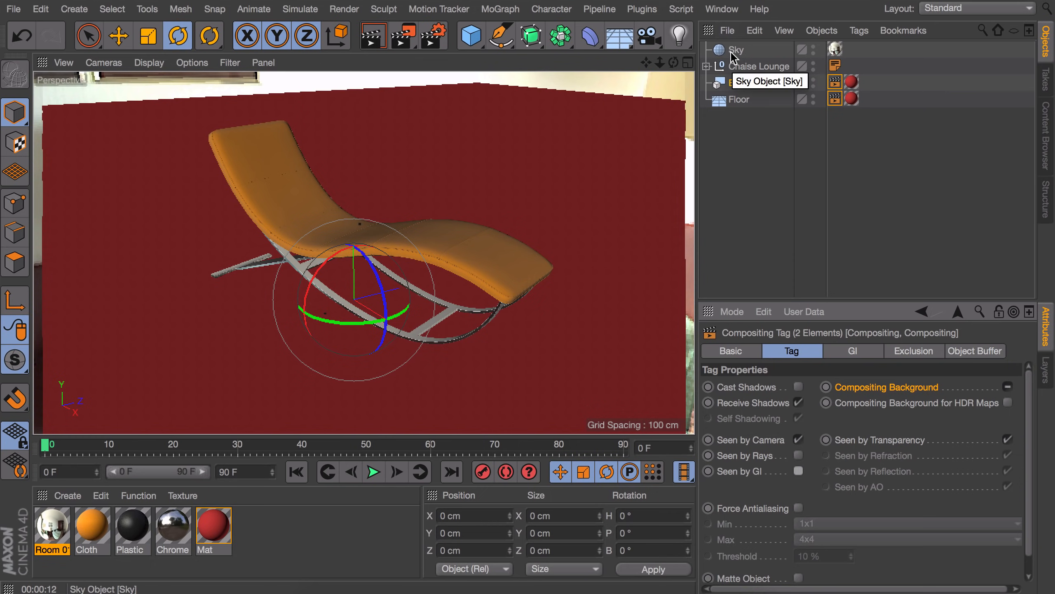
Step: Hide the Sky from the camera and render the chaise lounge with soft shadows
{"action": "left_click", "coordinate": [735, 49]}
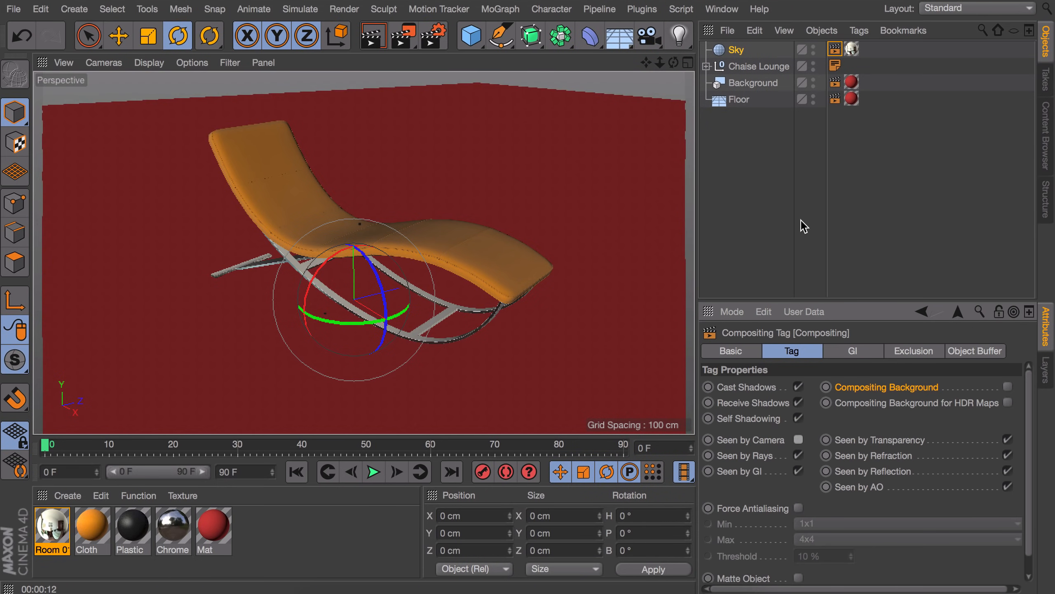
{"action": "left_click", "coordinate": [372, 34]}
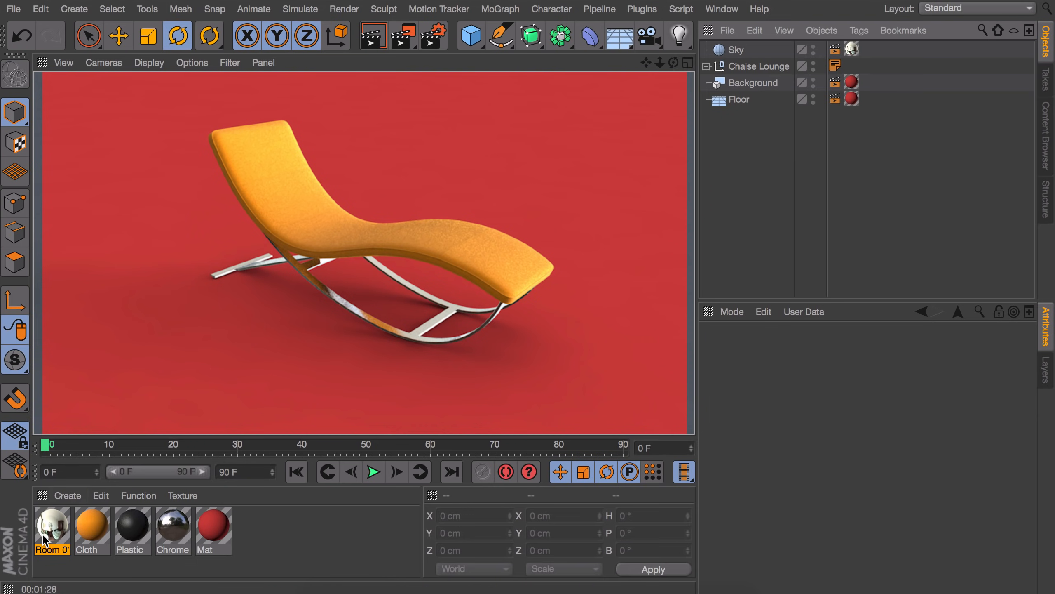
Step: Review the Room 01 material's Luminance channel driven by the HDR011 texture
{"action": "double_click", "coordinate": [51, 526]}
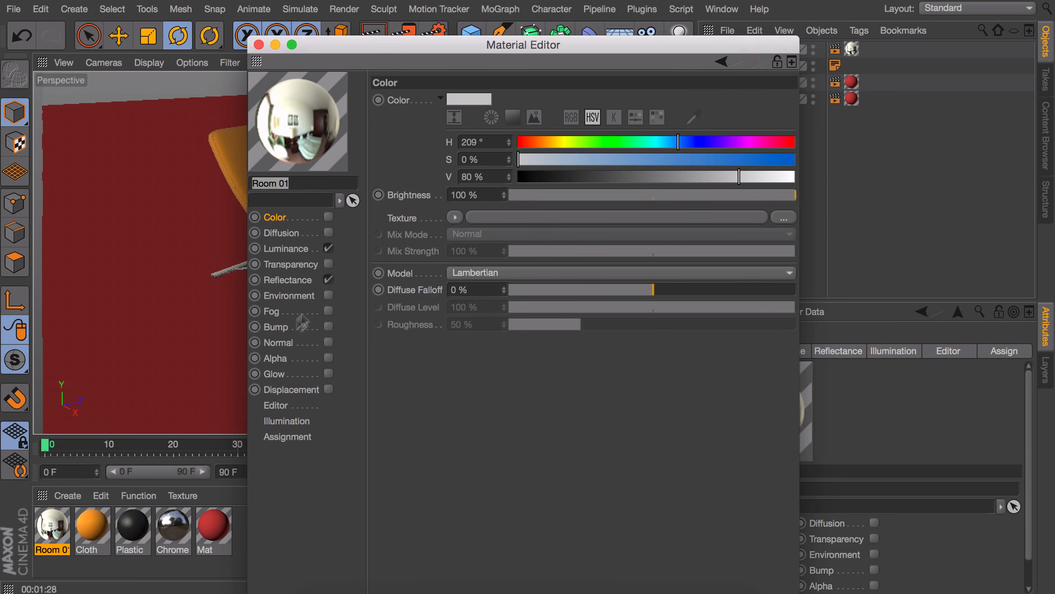
{"action": "left_click", "coordinate": [286, 248]}
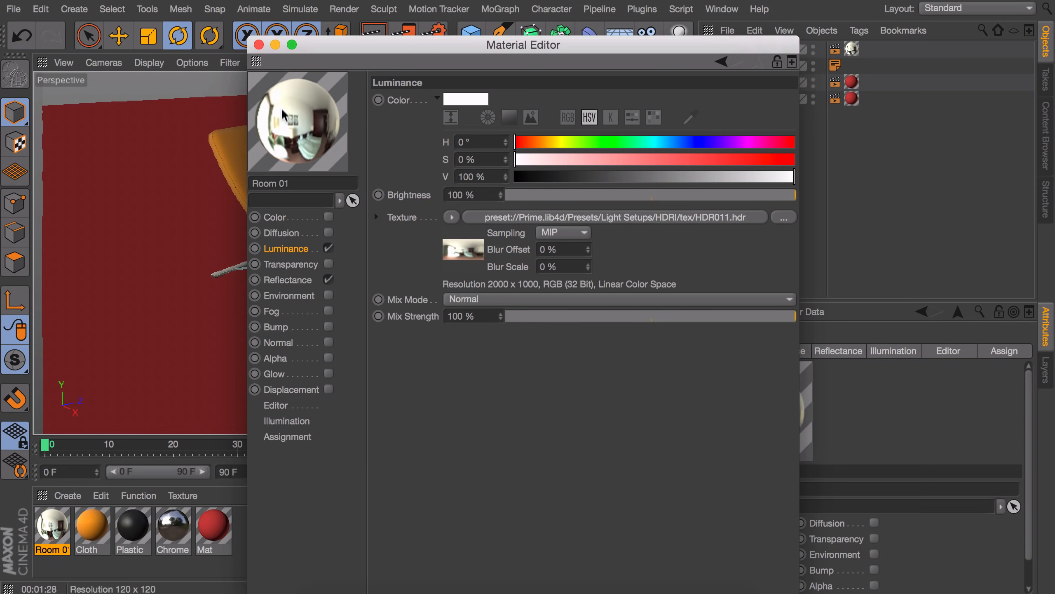
{"action": "left_click", "coordinate": [276, 44]}
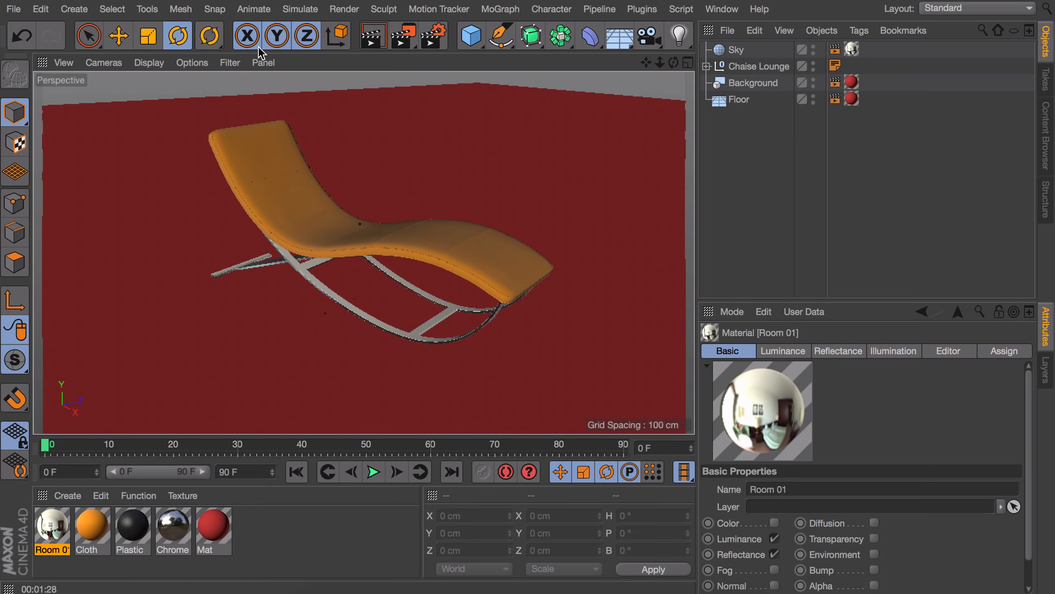
{"action": "mouse_move", "coordinate": [247, 35]}
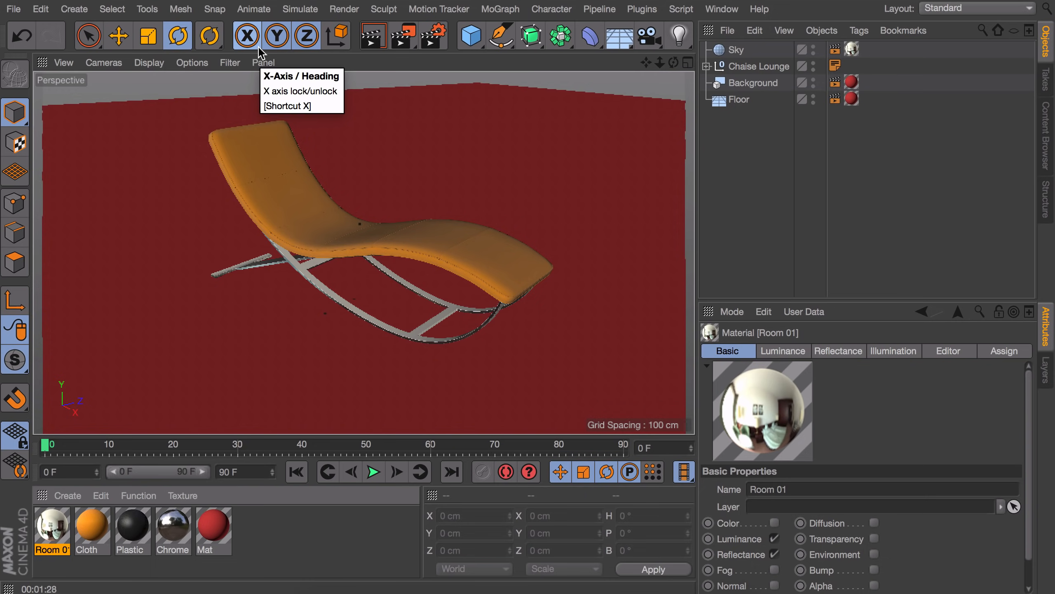